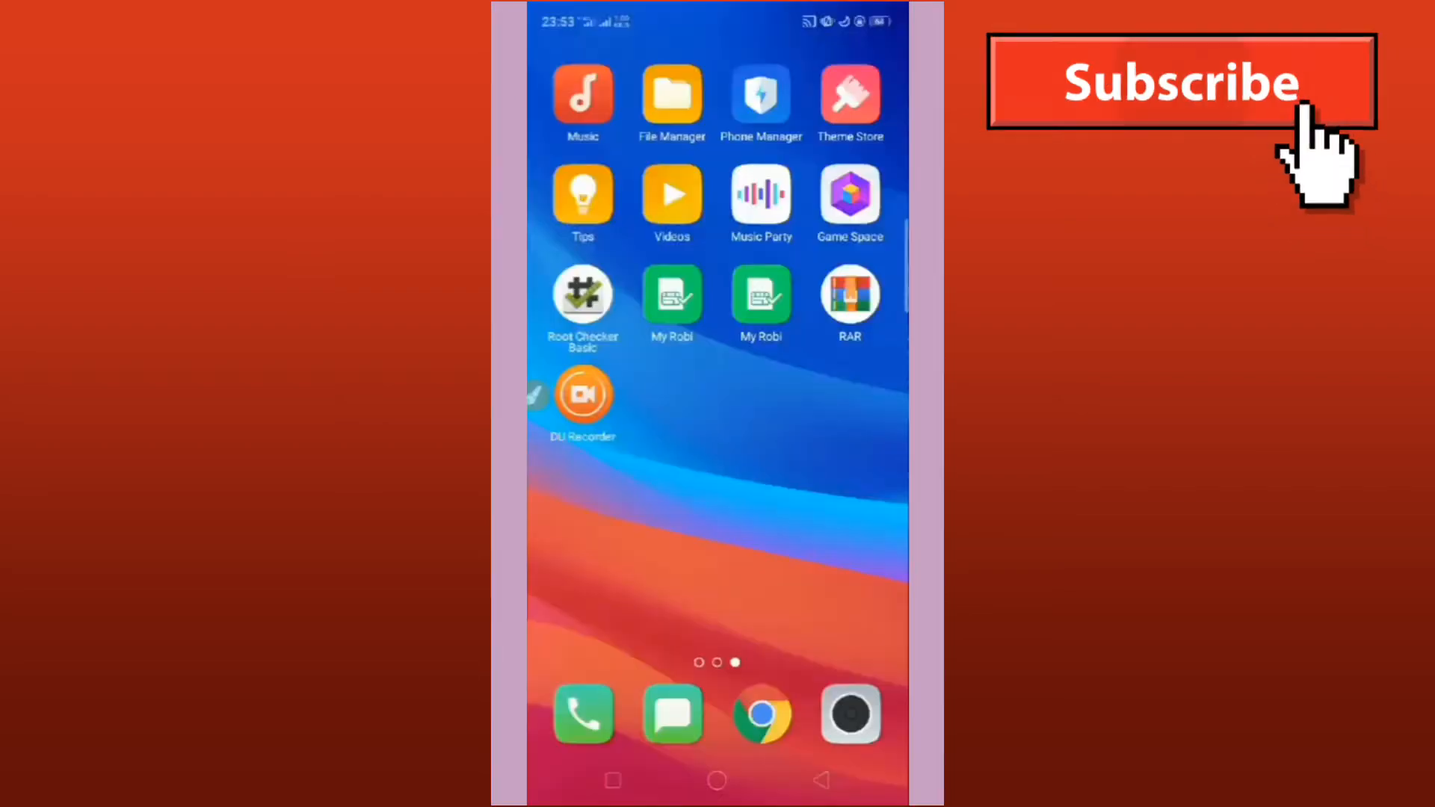
# Step: Search Chrome for 'magisk 24.3 apk' to list Magisk 24.3 APK download pages
pyautogui.click(583, 293)
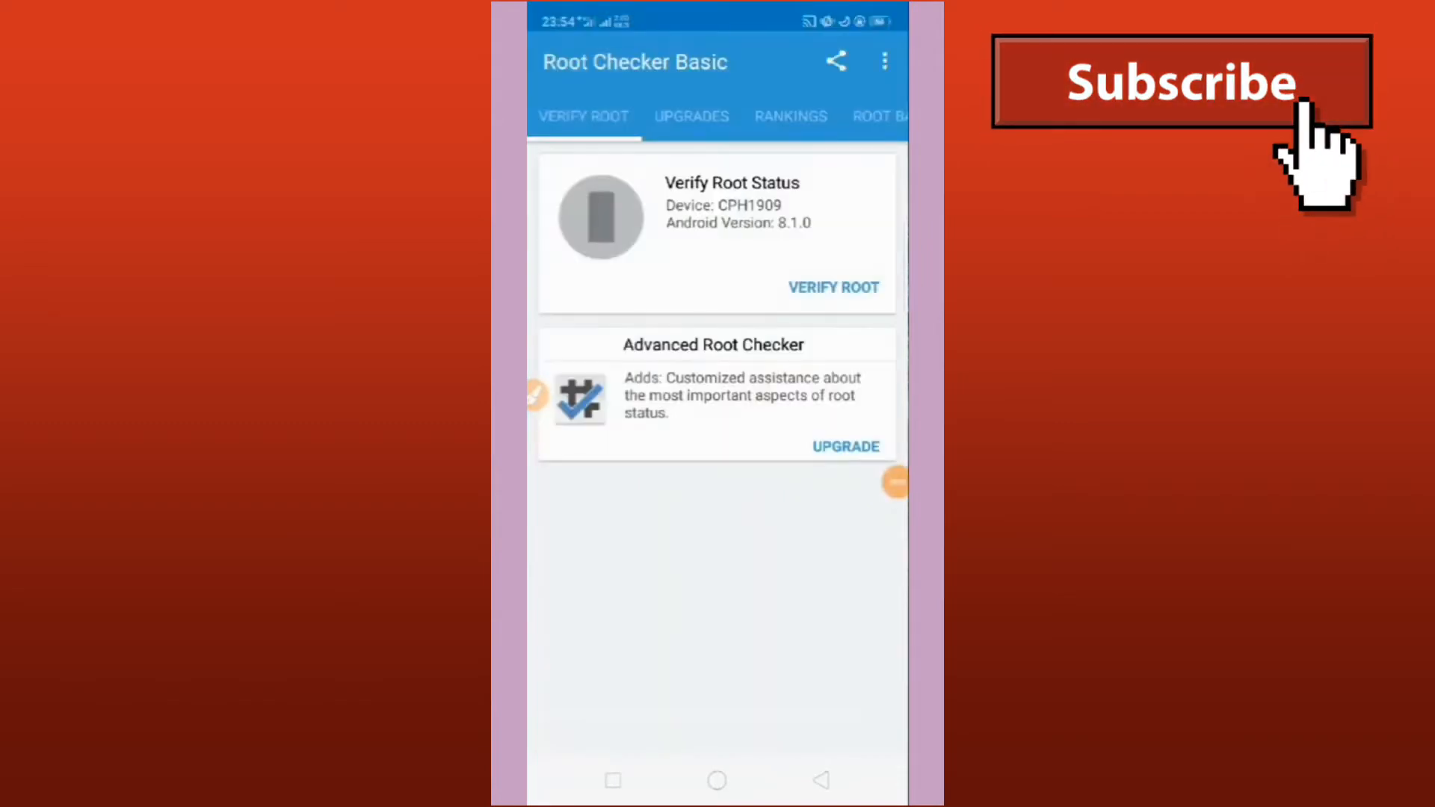
pyautogui.click(833, 287)
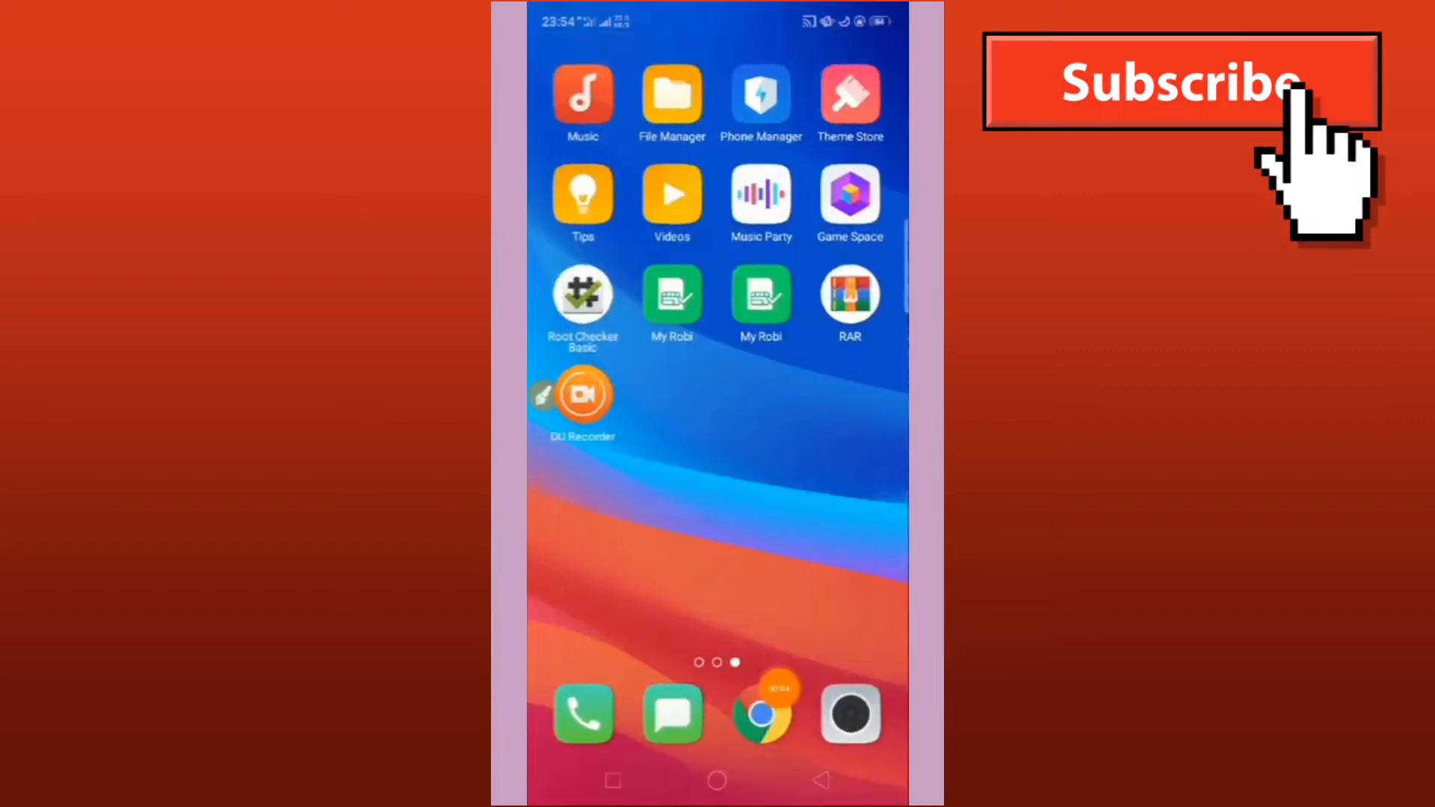
pyautogui.click(761, 715)
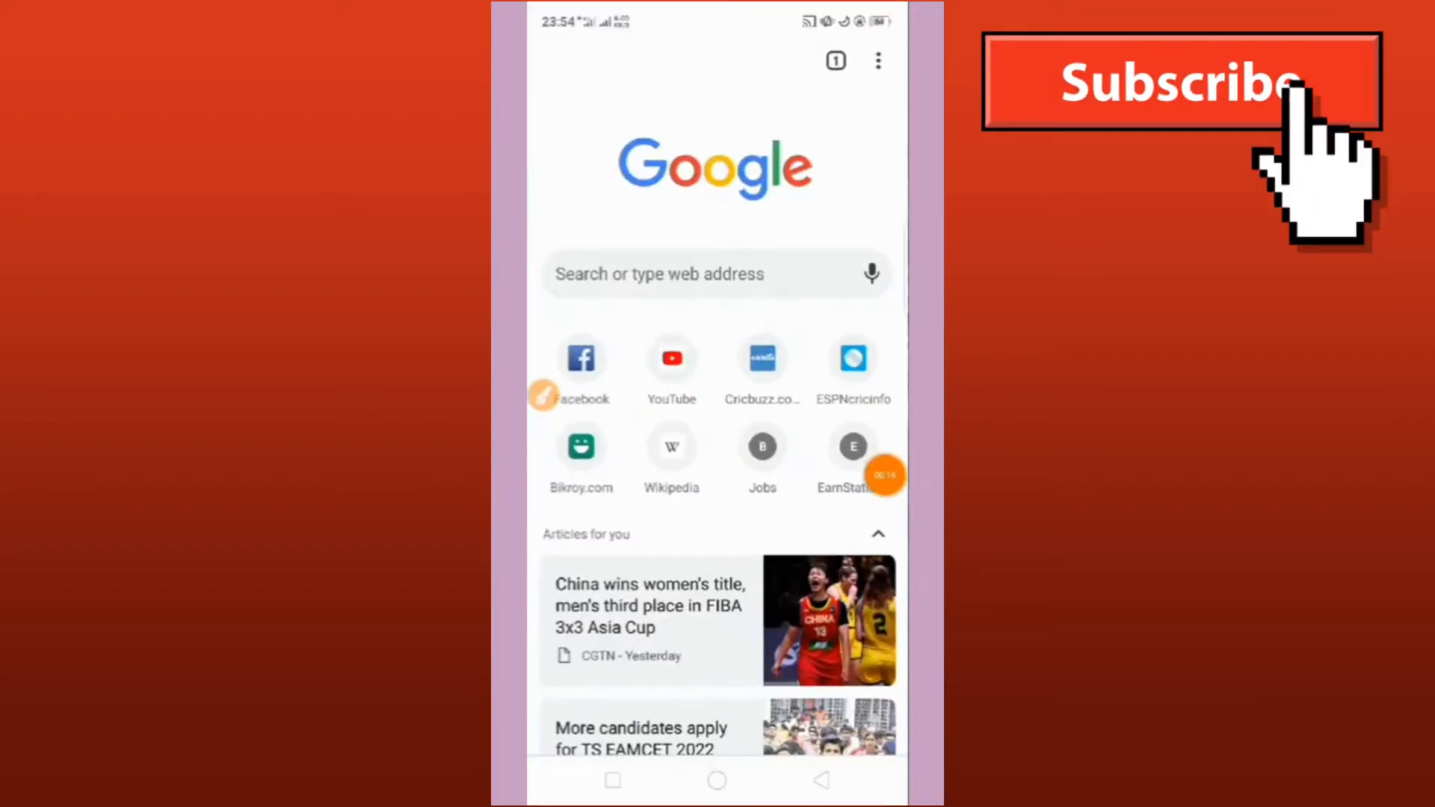
pyautogui.click(716, 274)
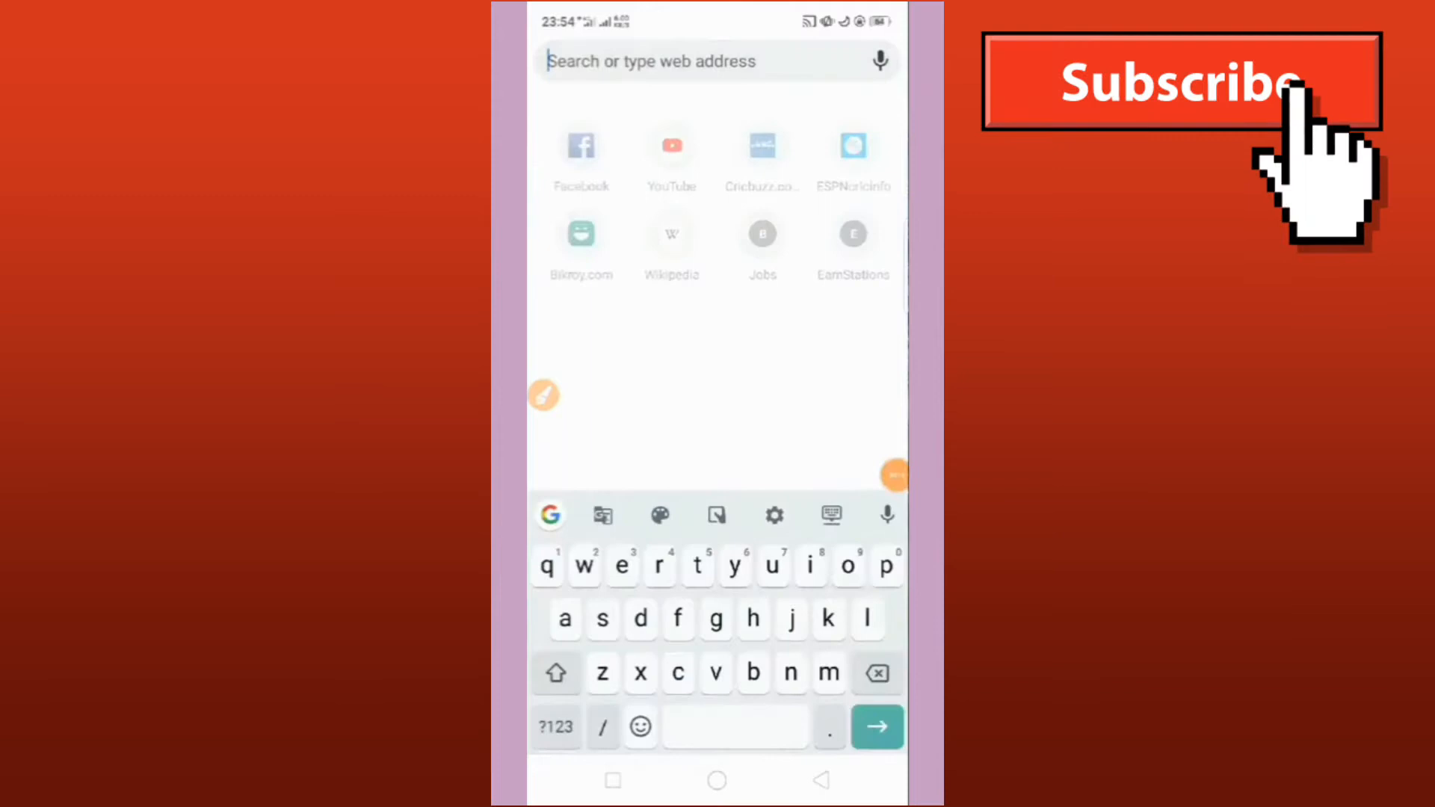
pyautogui.write('magisk 24.3 apk')
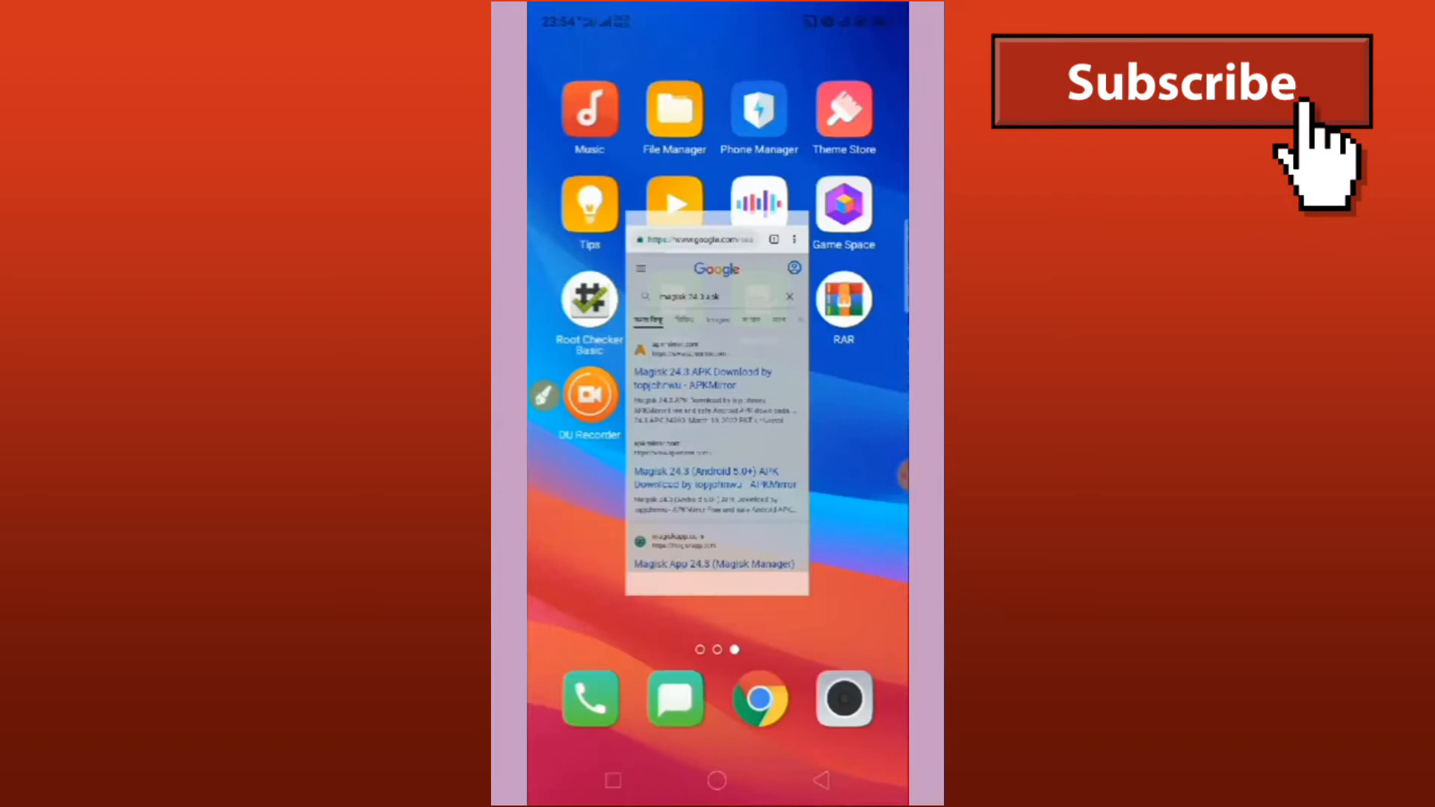
# Step: Search File Manager for 'mag' and select the downloaded Magisk-24.3(24300).apk
pyautogui.click(674, 109)
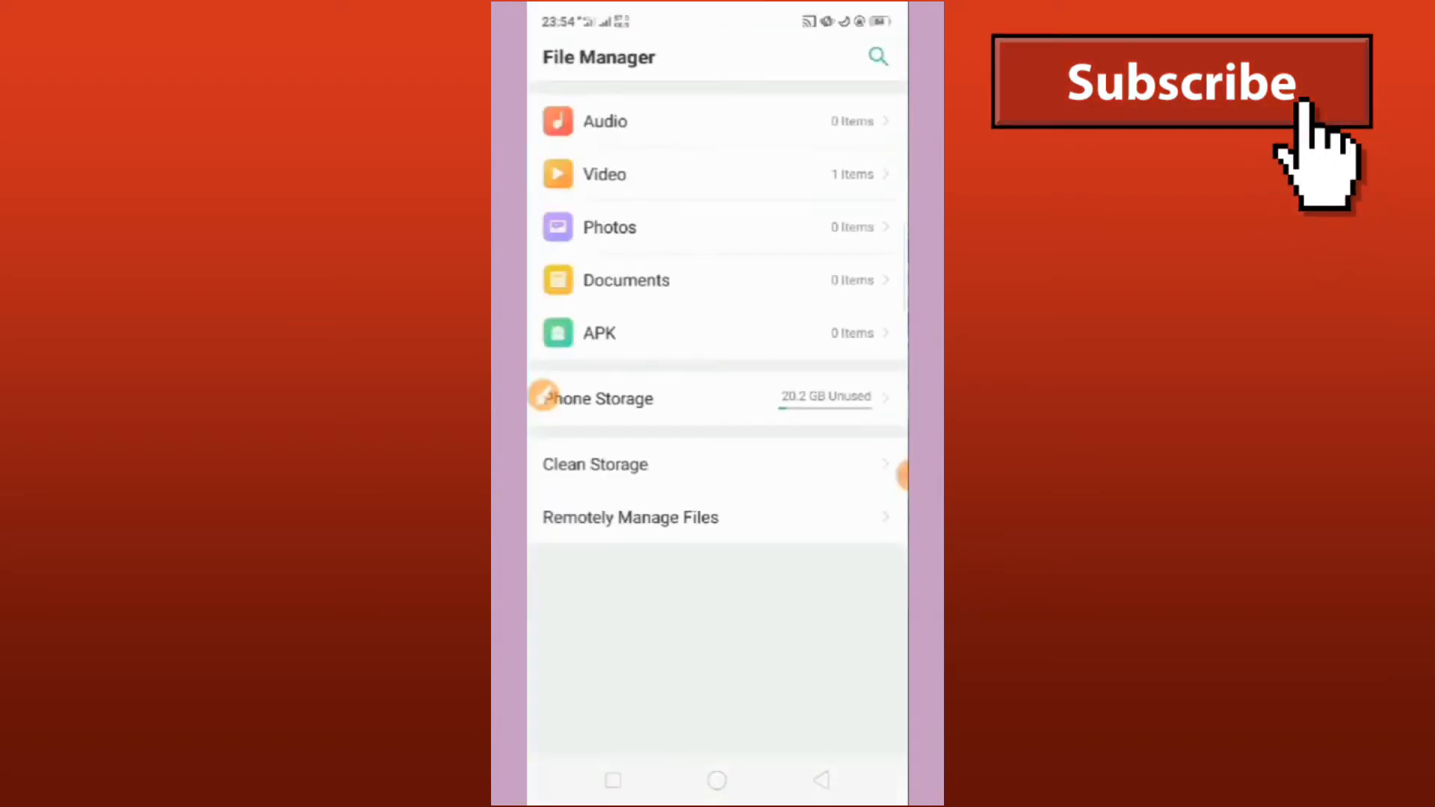
pyautogui.write('magis')
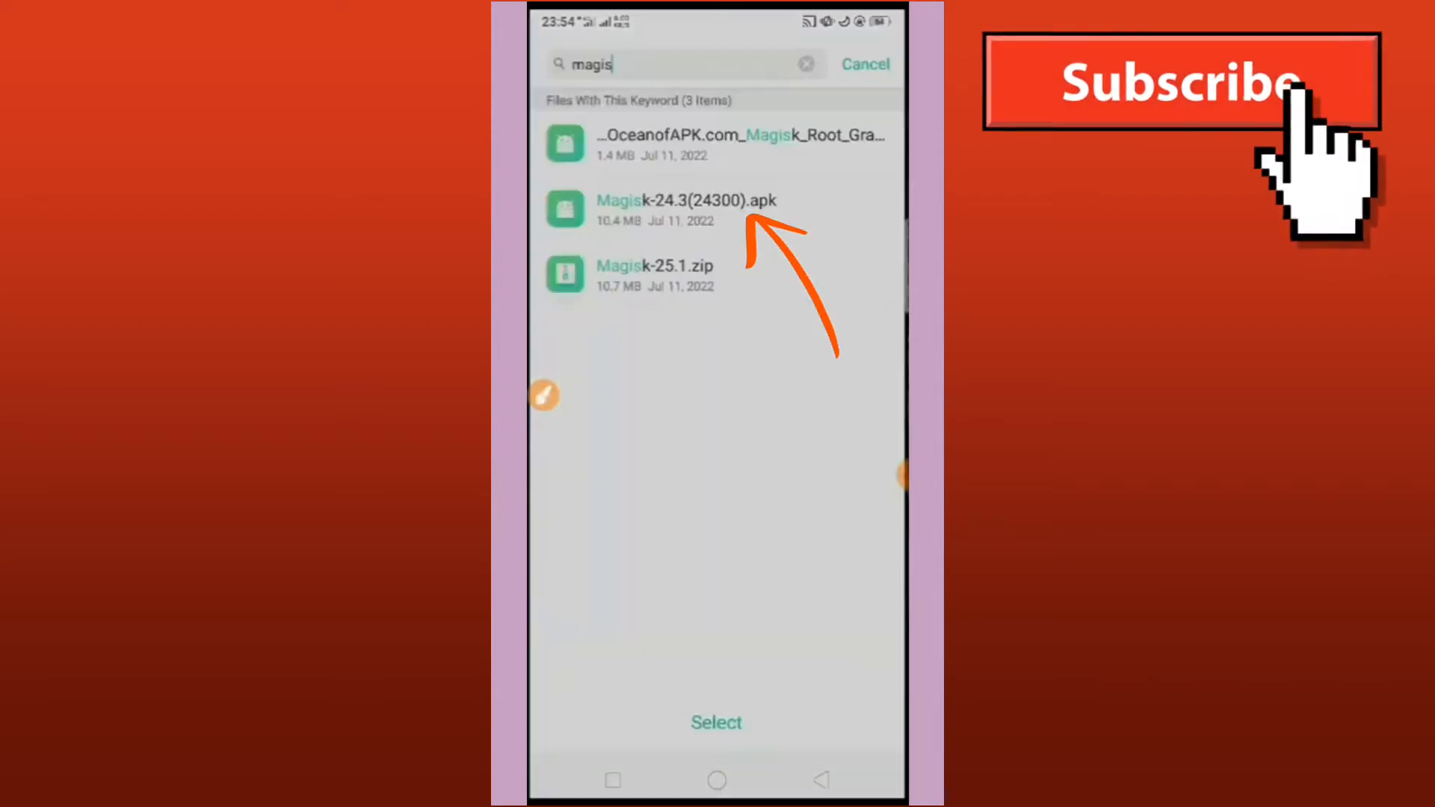
pyautogui.click(685, 201)
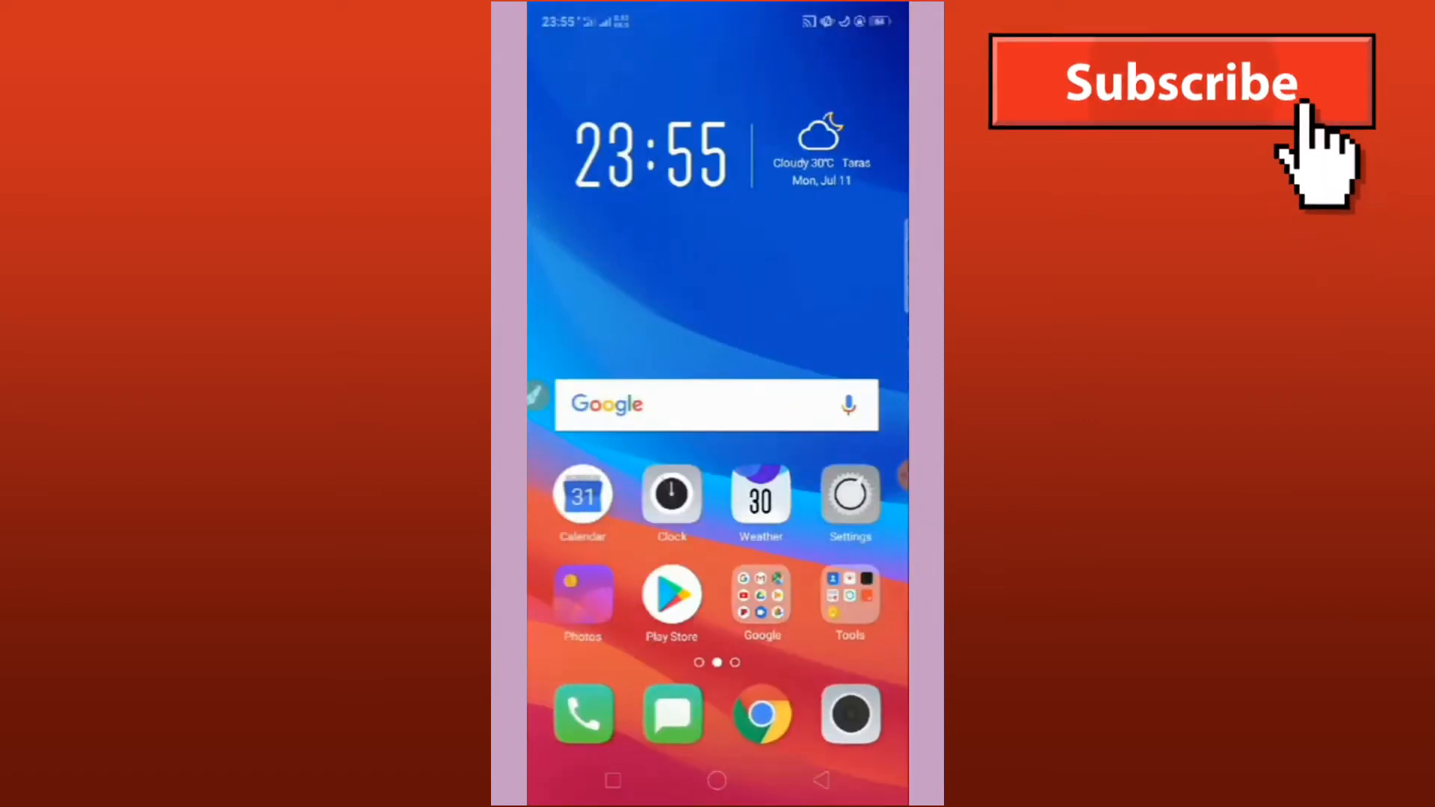
# Step: Enable Developer Mode via the Version entry in About Phone, then return to Settings
pyautogui.click(848, 496)
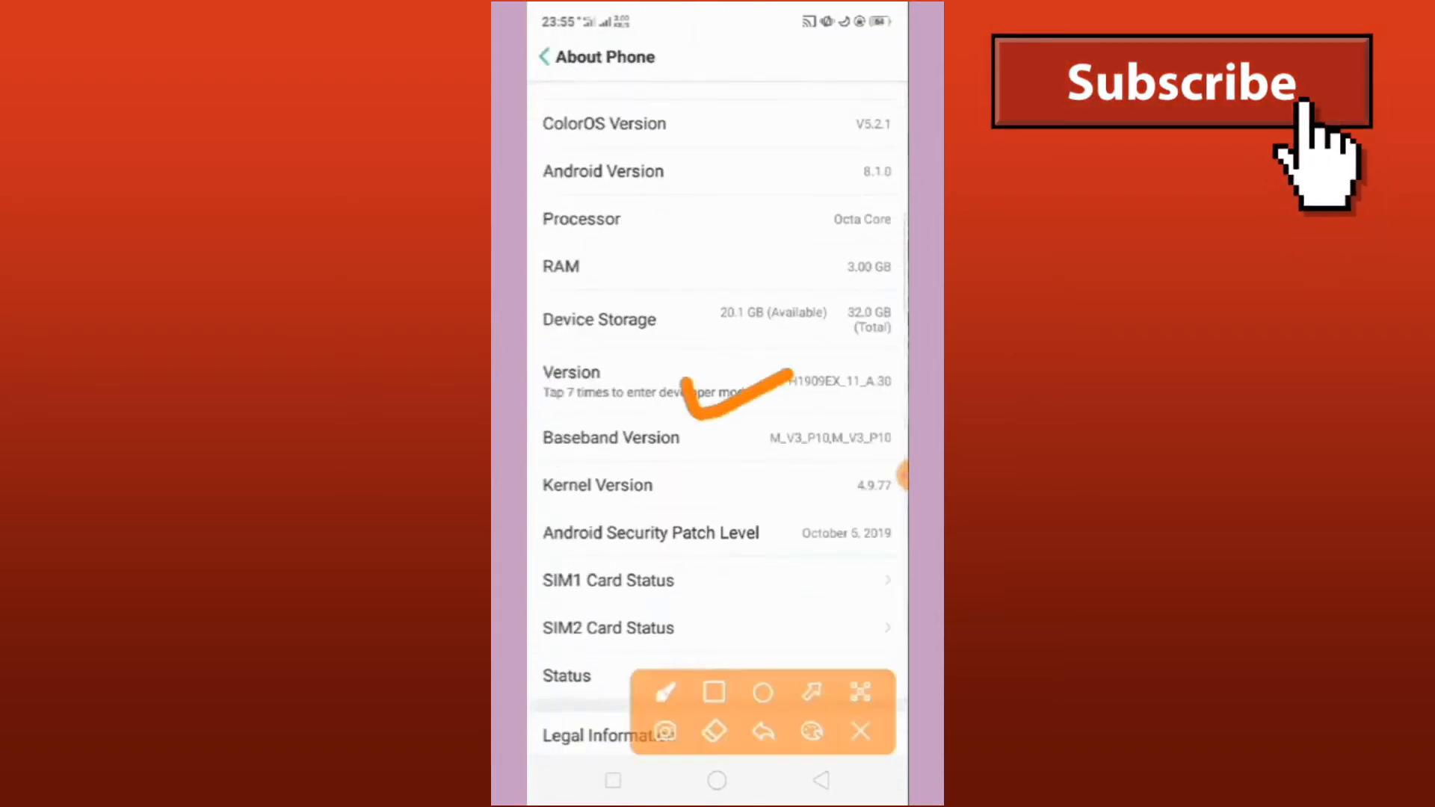
pyautogui.click(570, 372)
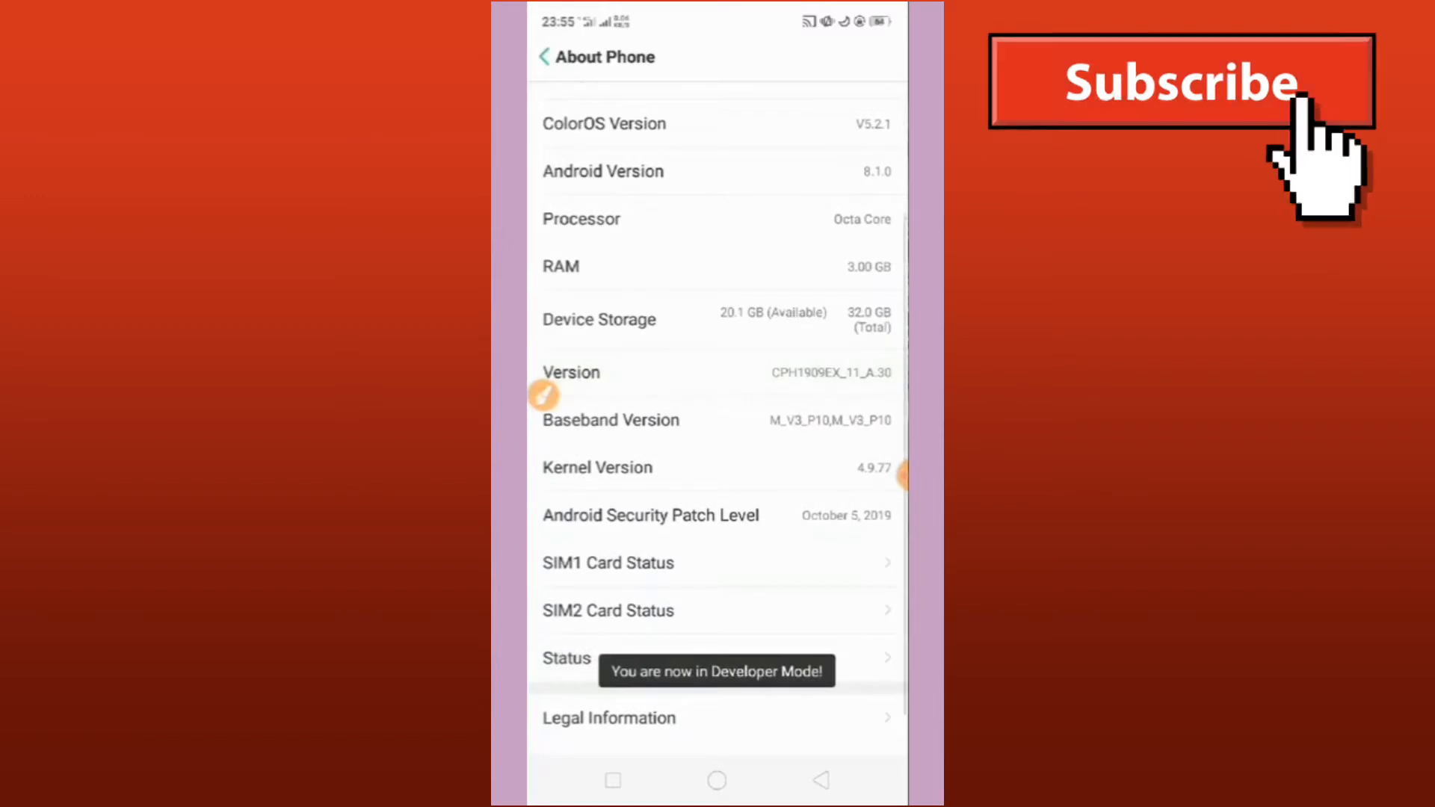
pyautogui.click(543, 57)
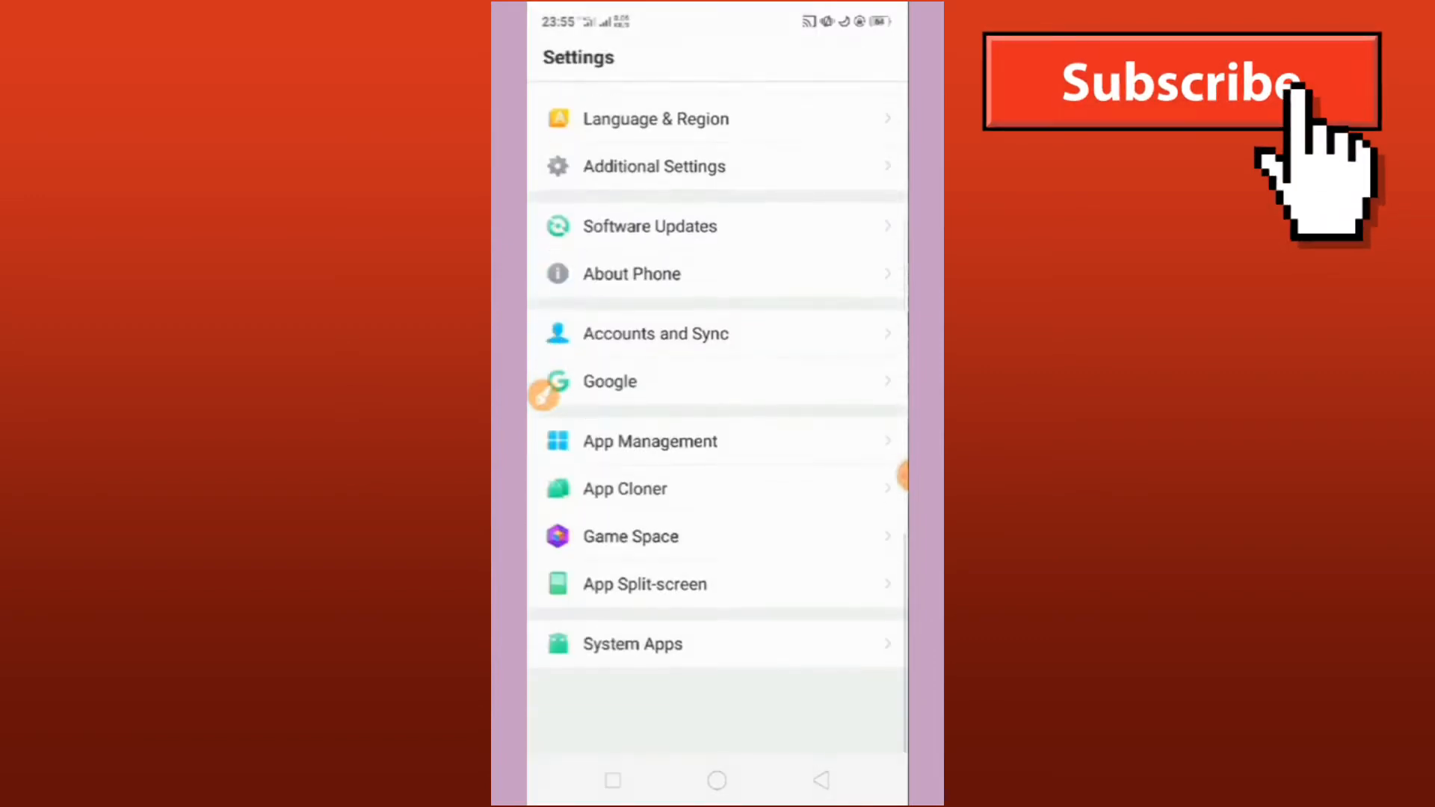
# Step: Turn on OEM Unlock in Developer Options and confirm with Enable
pyautogui.scroll(-3)
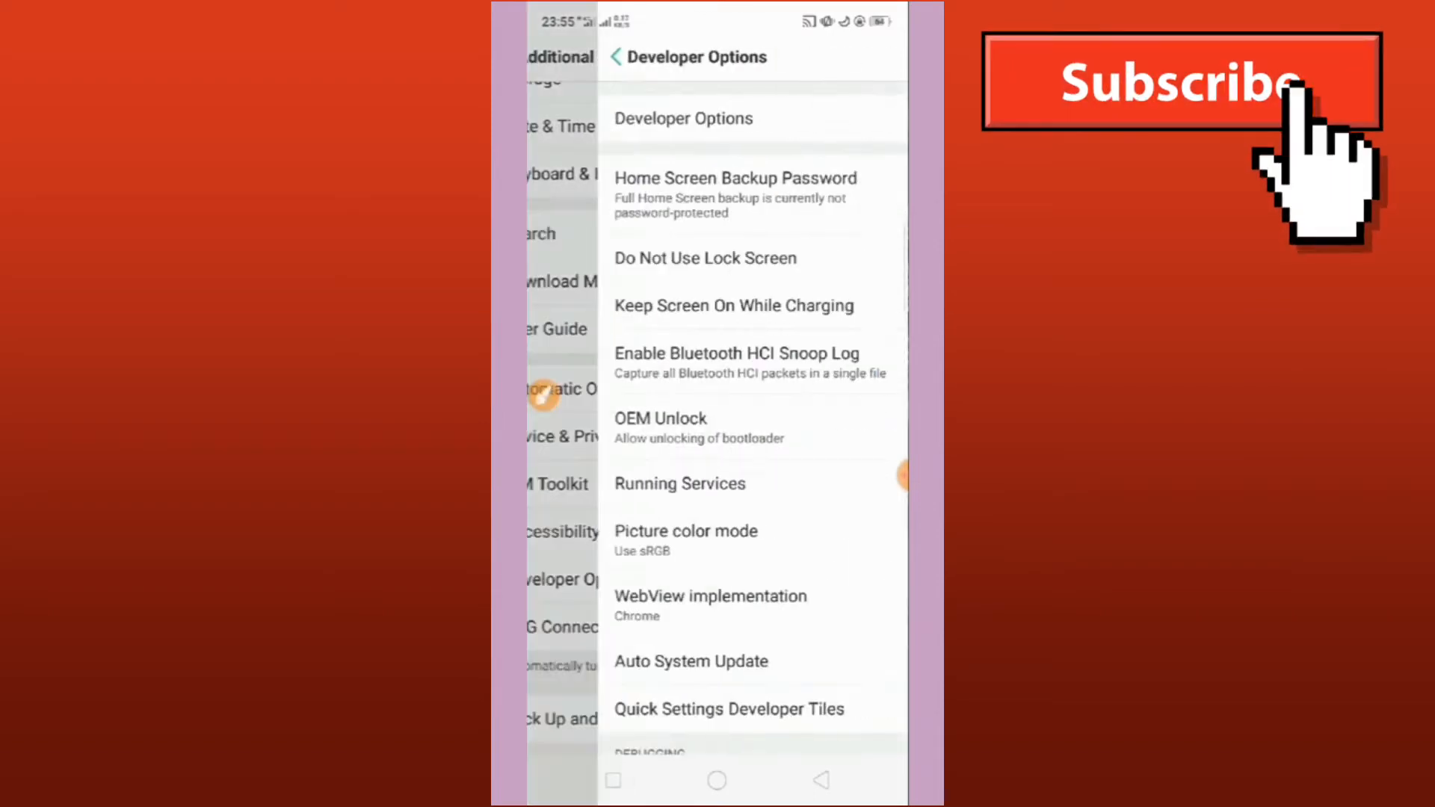
pyautogui.scroll(-3)
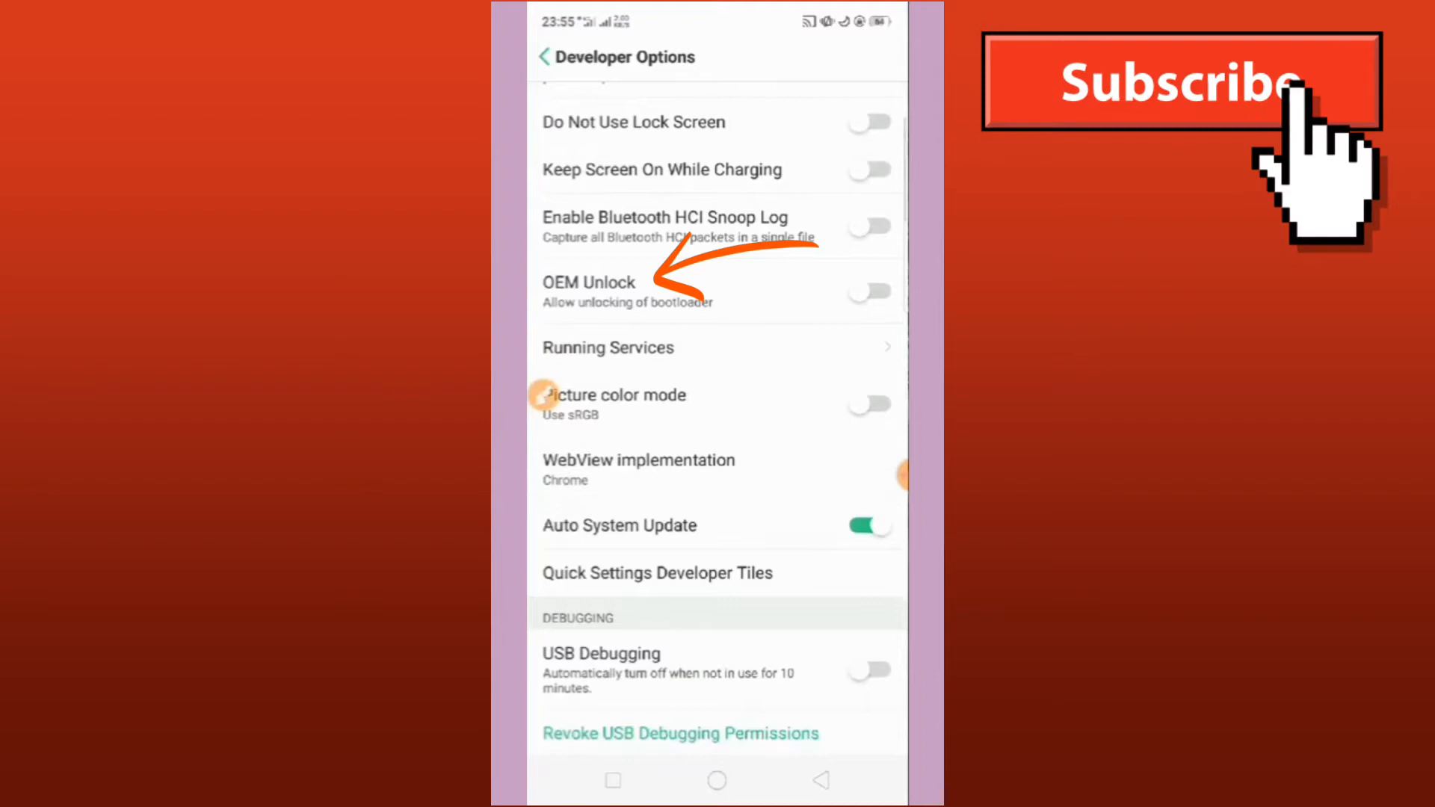
pyautogui.click(867, 291)
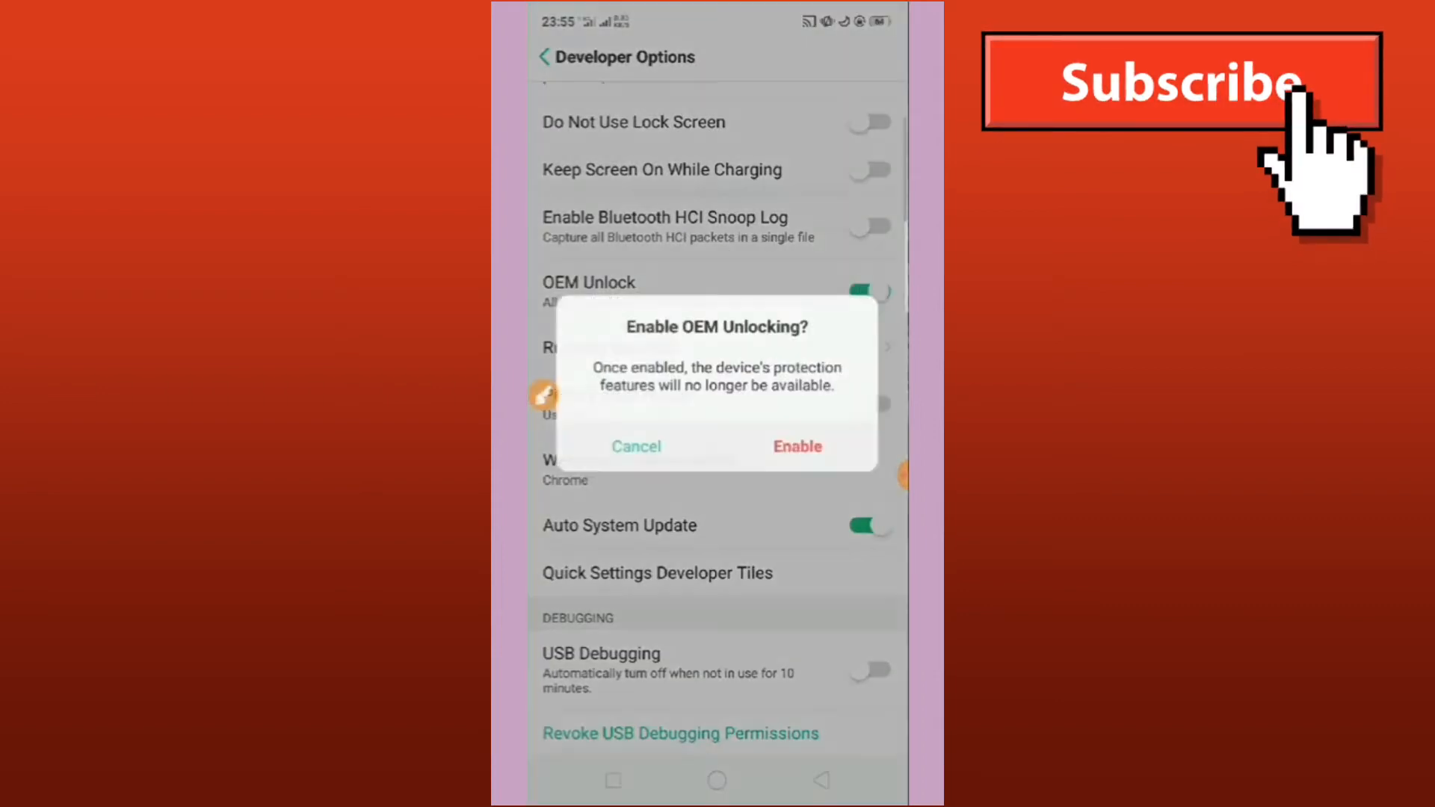
pyautogui.click(795, 447)
pyautogui.write('s')
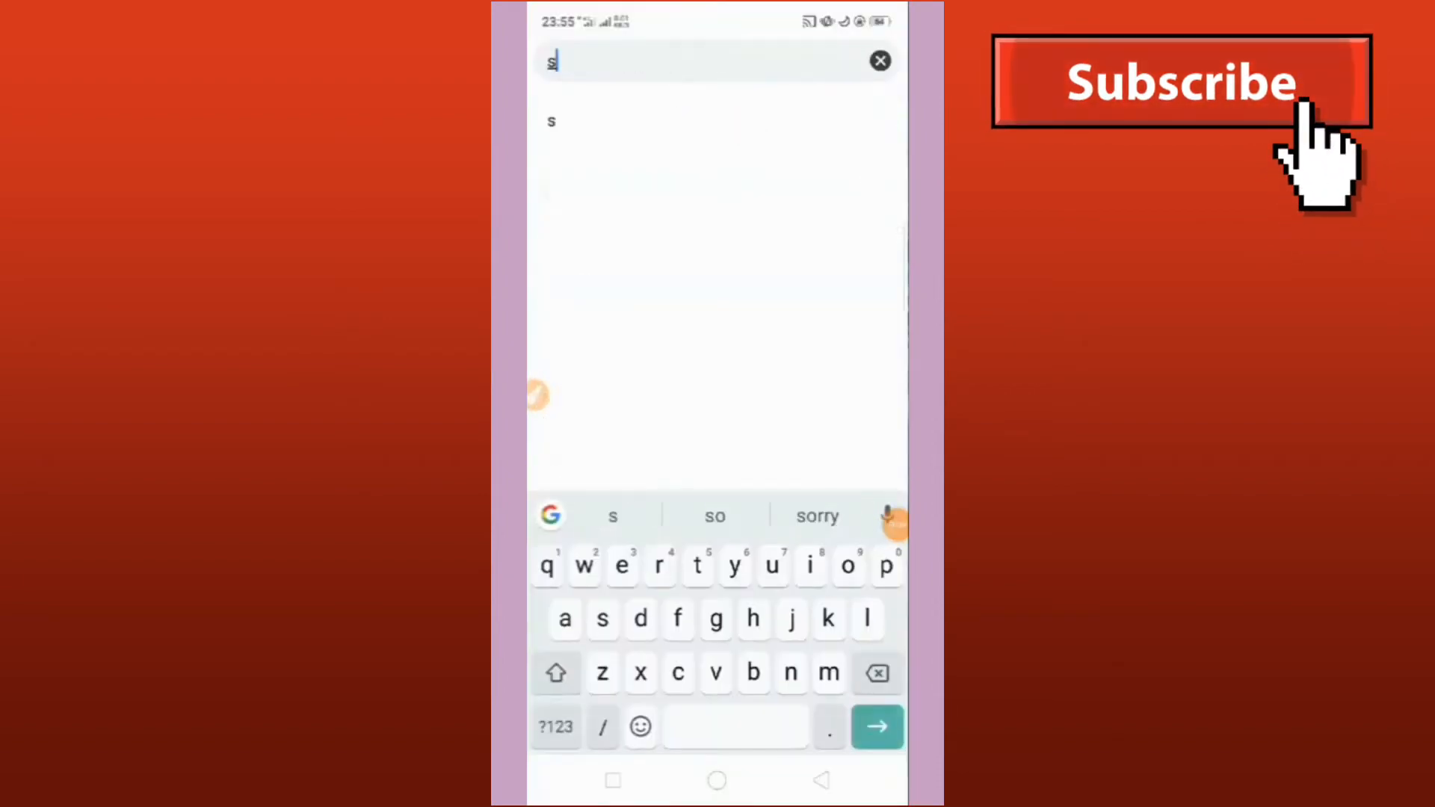
# Step: Install the Mtk Easy Su package and return to the 'mtk' file search results
pyautogui.write('uper su apk')
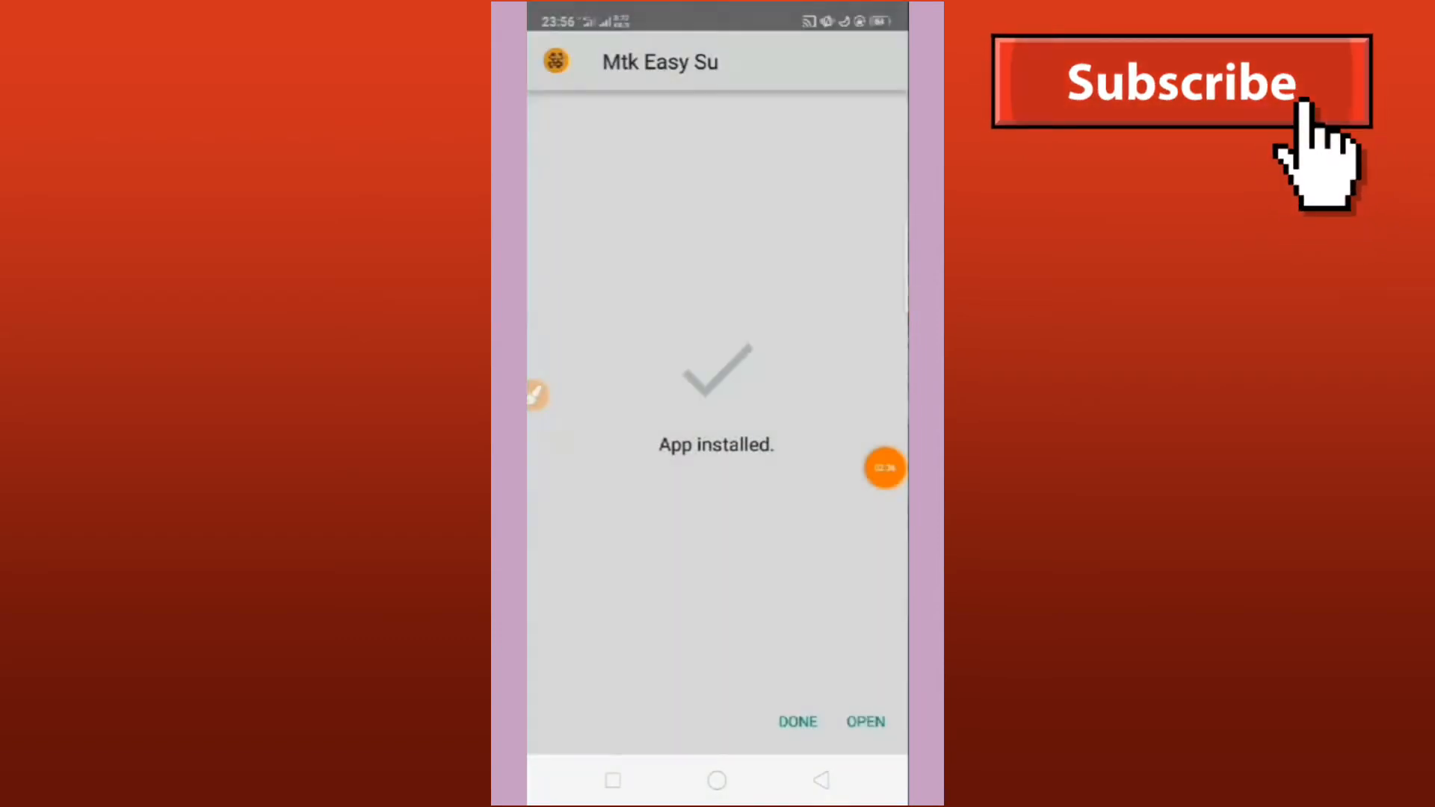
pyautogui.click(797, 720)
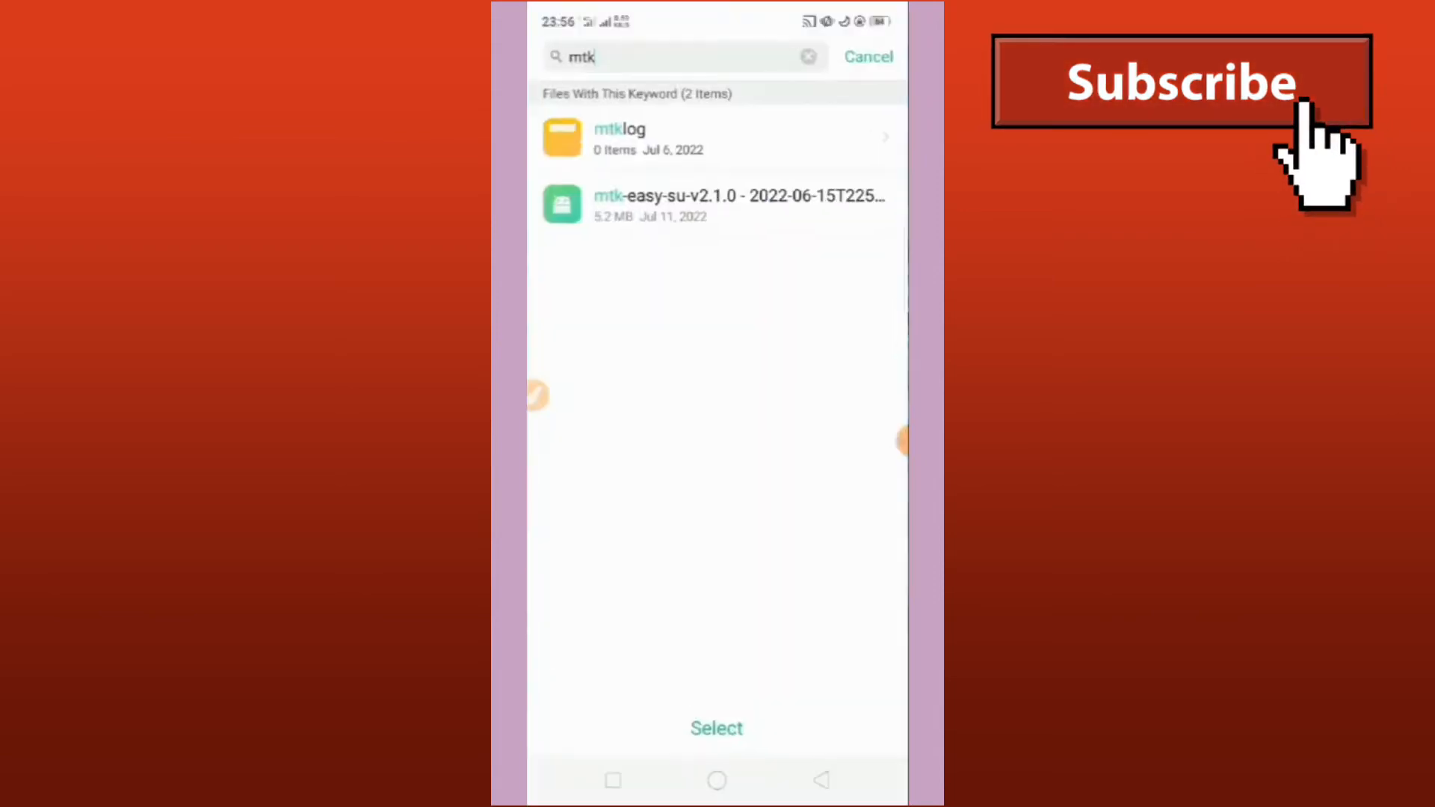
# Step: Look up the Riru APK, then search 'gr' to find Magisk_Root_Granter_v1.1.apk
pyautogui.write('riru')
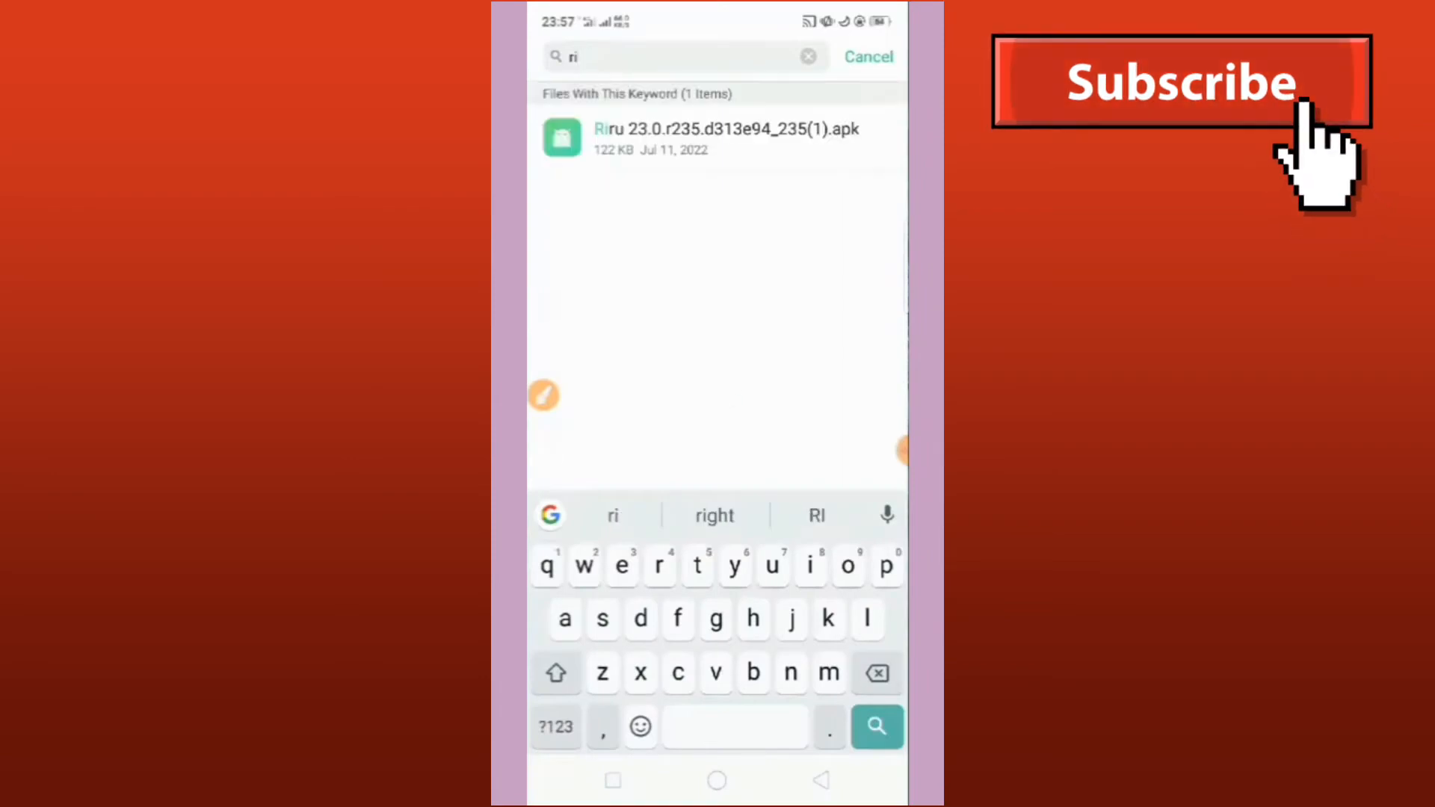
pyautogui.click(807, 55)
pyautogui.write('g')
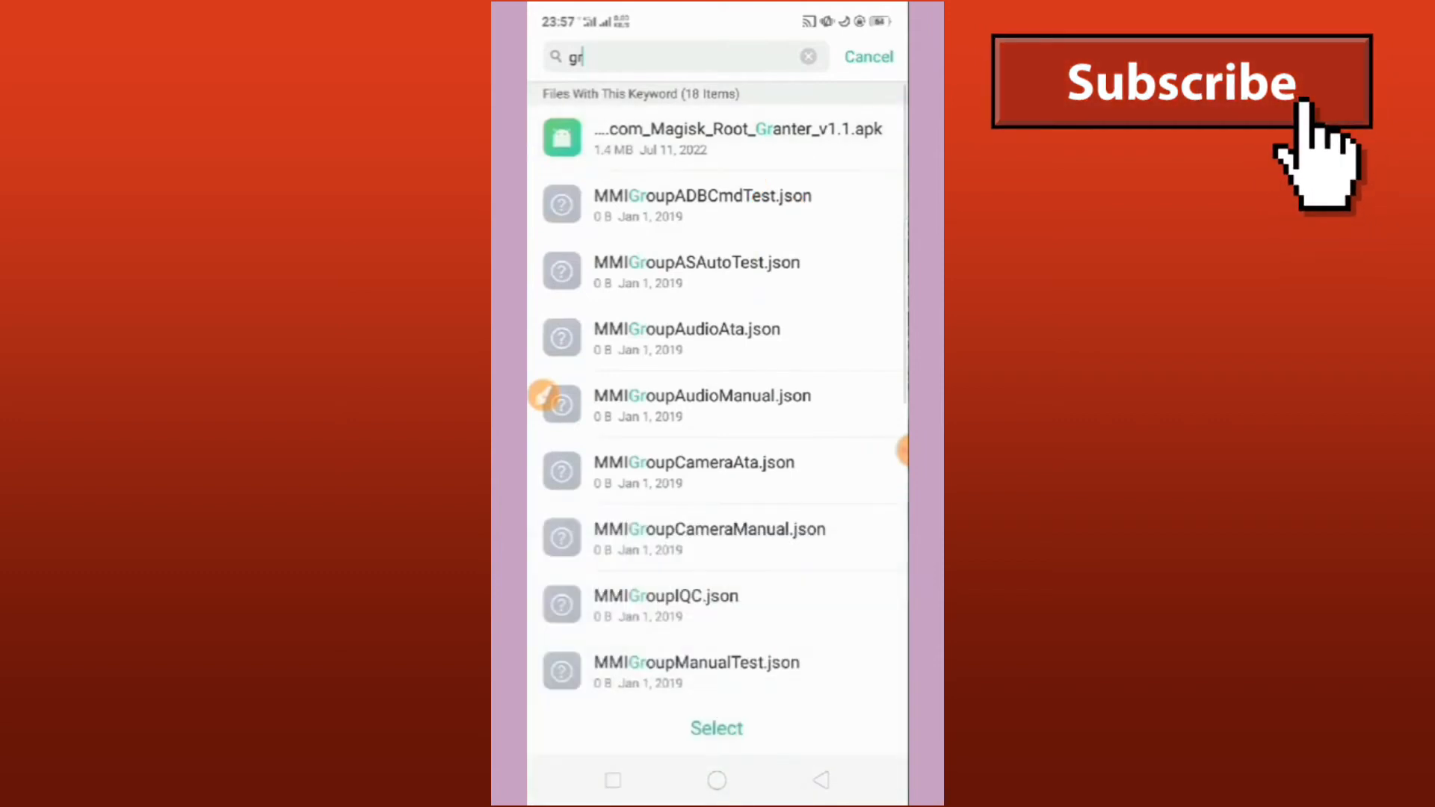
# Step: Install Magisk_Root_Granter_v1.1.apk from the search results
pyautogui.click(737, 138)
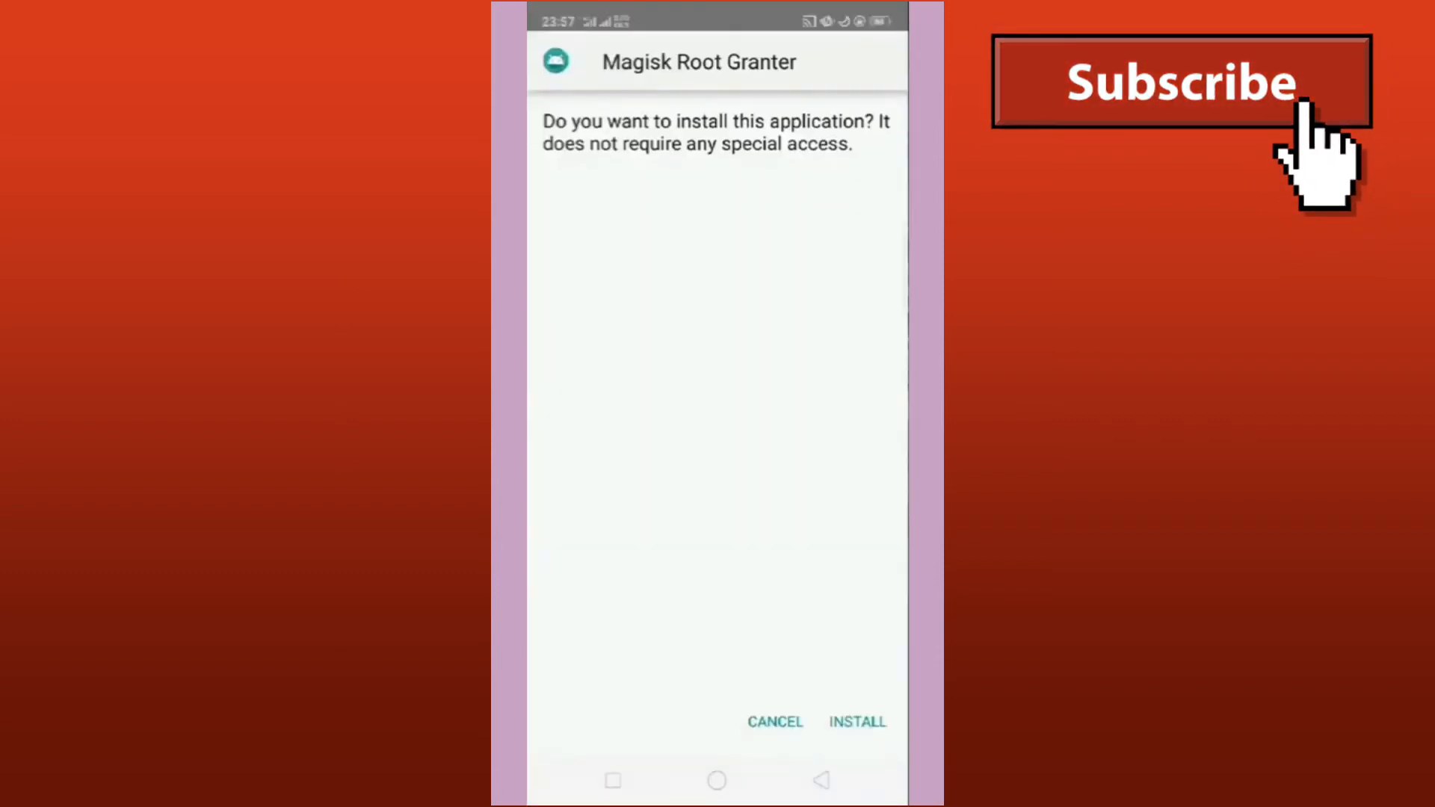
pyautogui.click(857, 720)
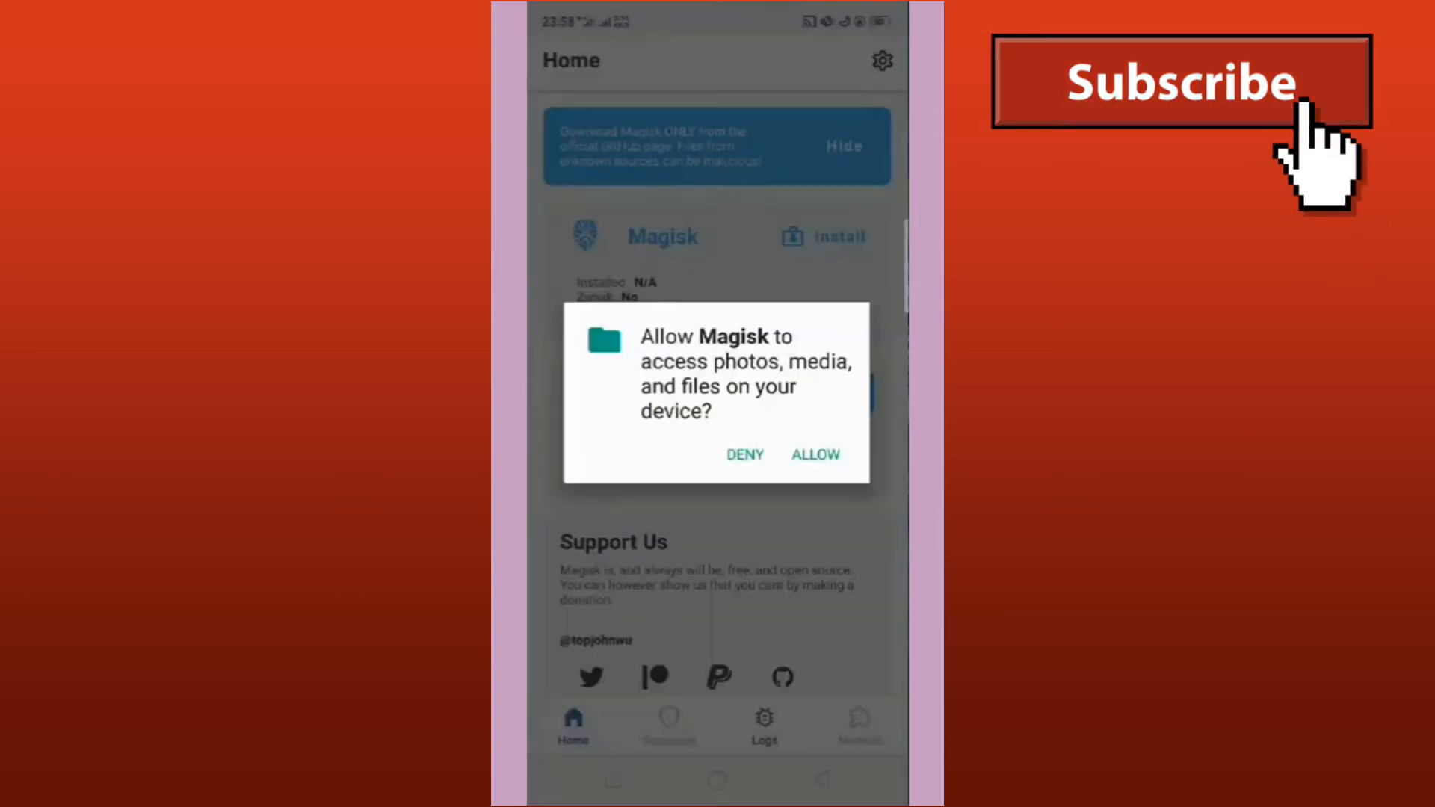
# Step: Allow Magisk file access, enable Patch vbmeta in boot image, and start Select and Patch a File
pyautogui.click(813, 454)
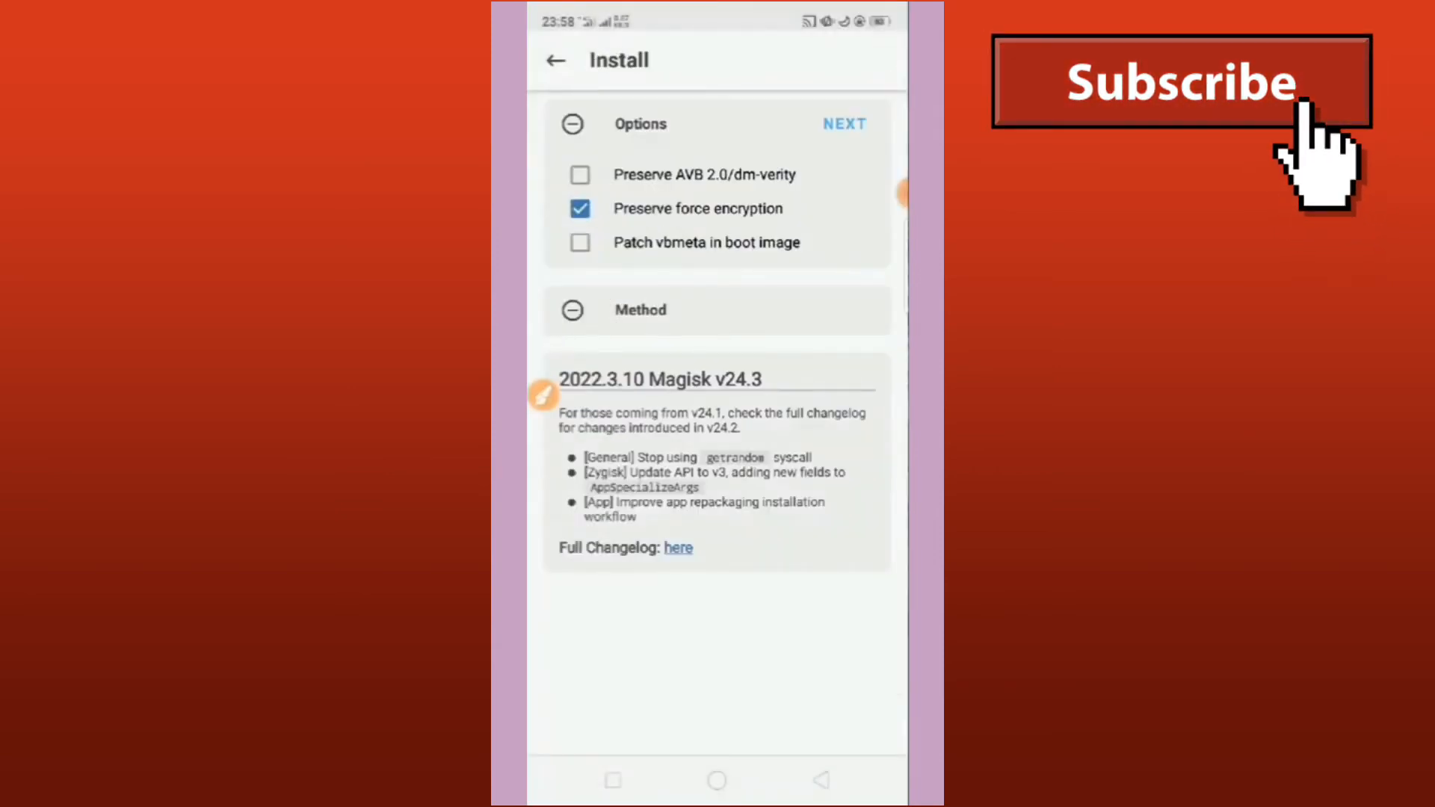
pyautogui.click(580, 242)
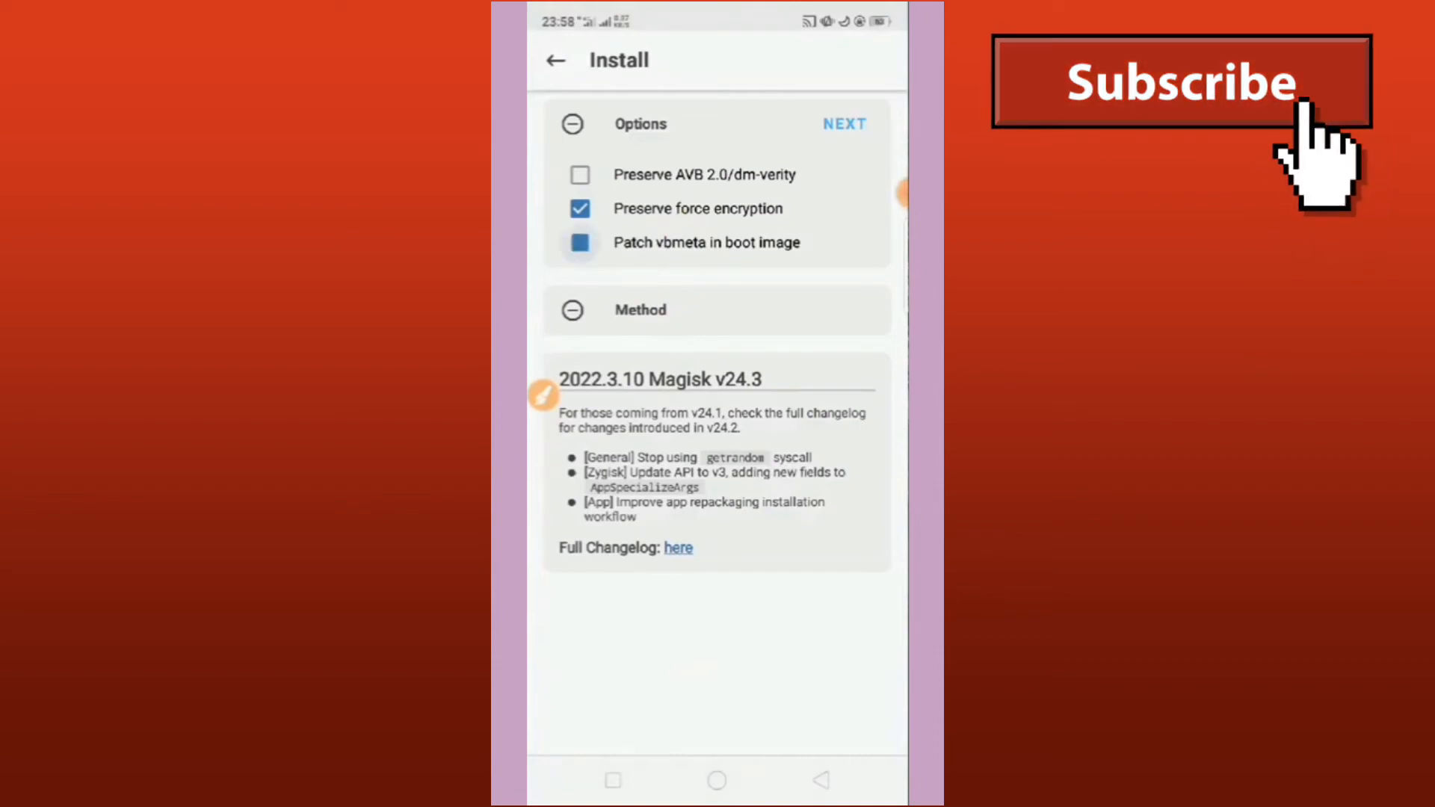
pyautogui.click(580, 242)
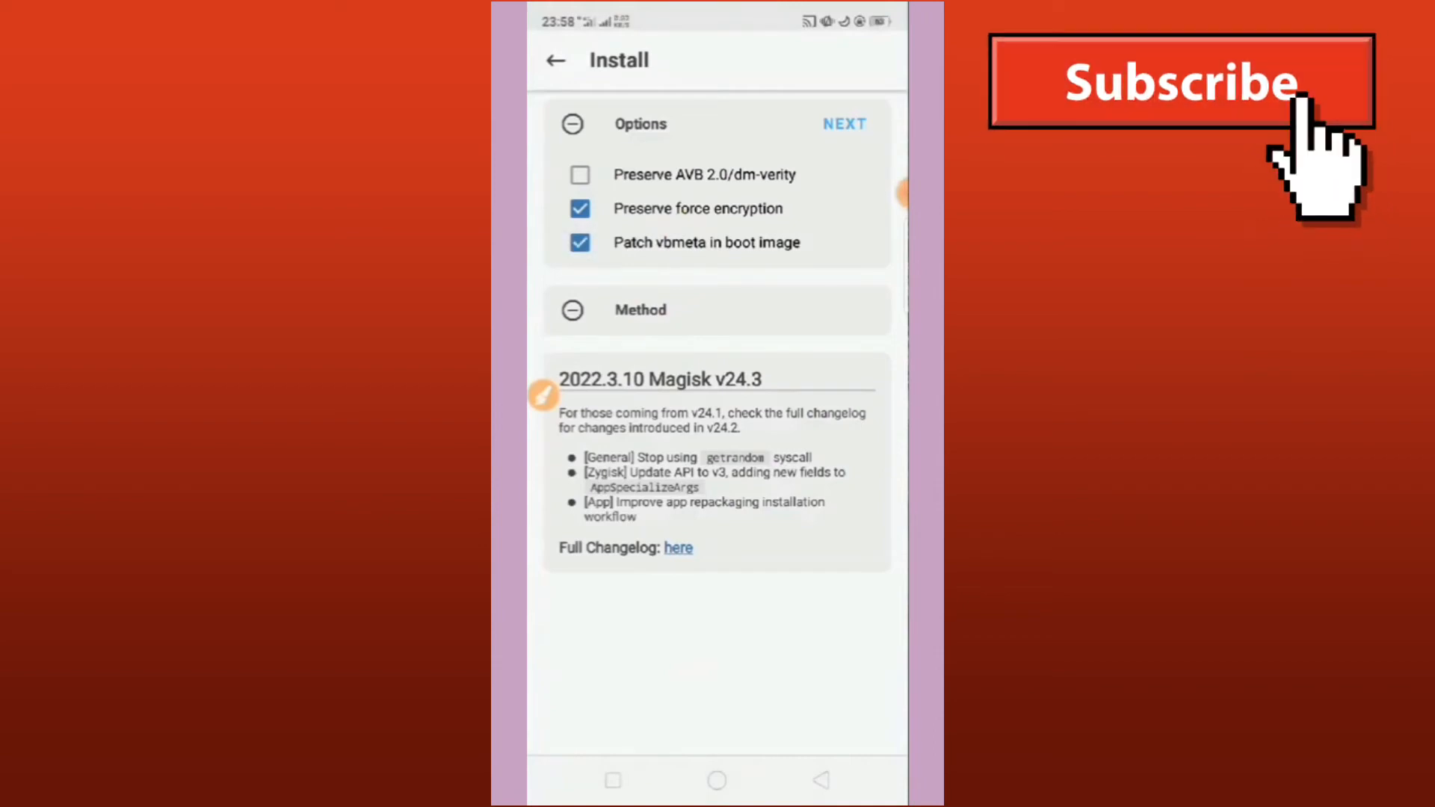
pyautogui.click(580, 175)
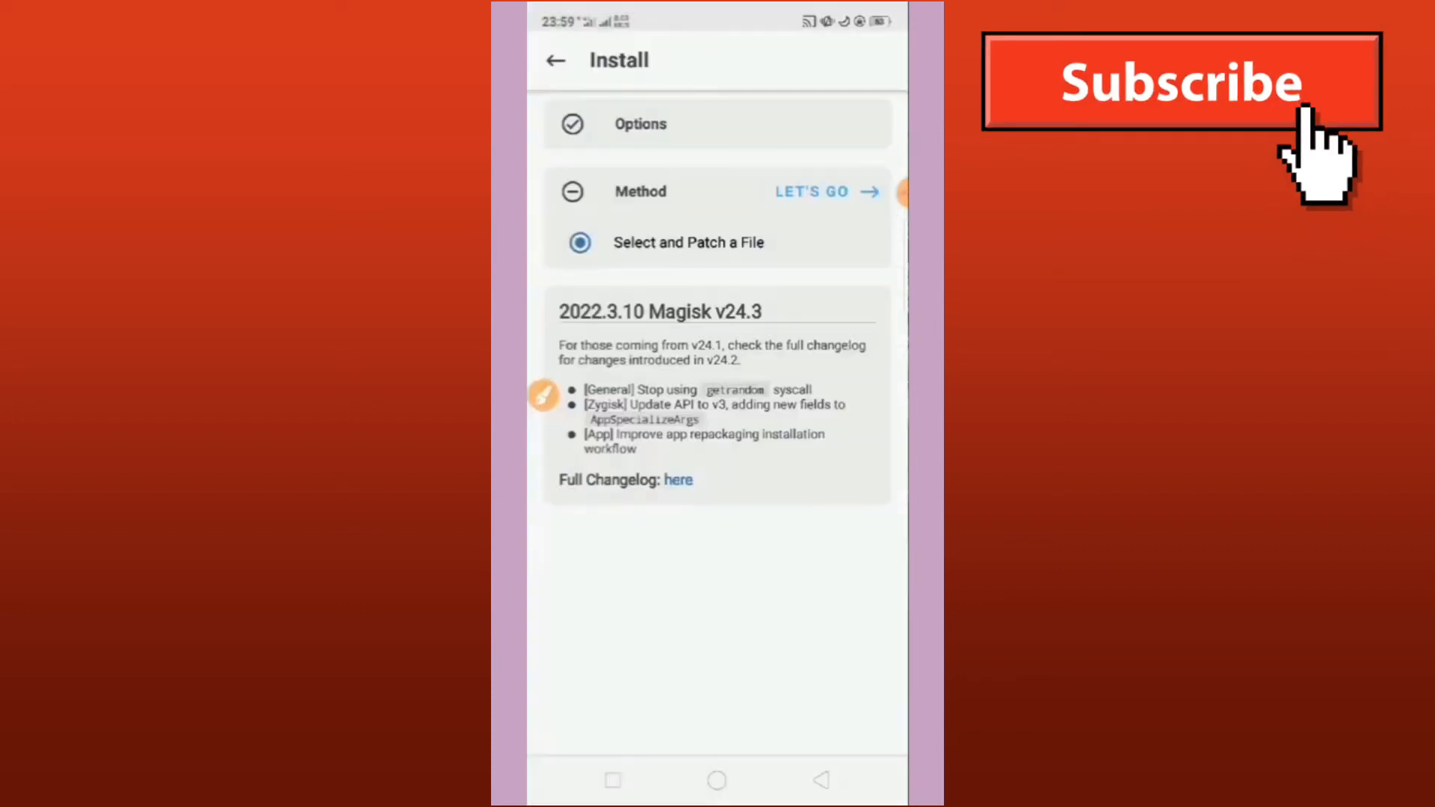
pyautogui.click(810, 191)
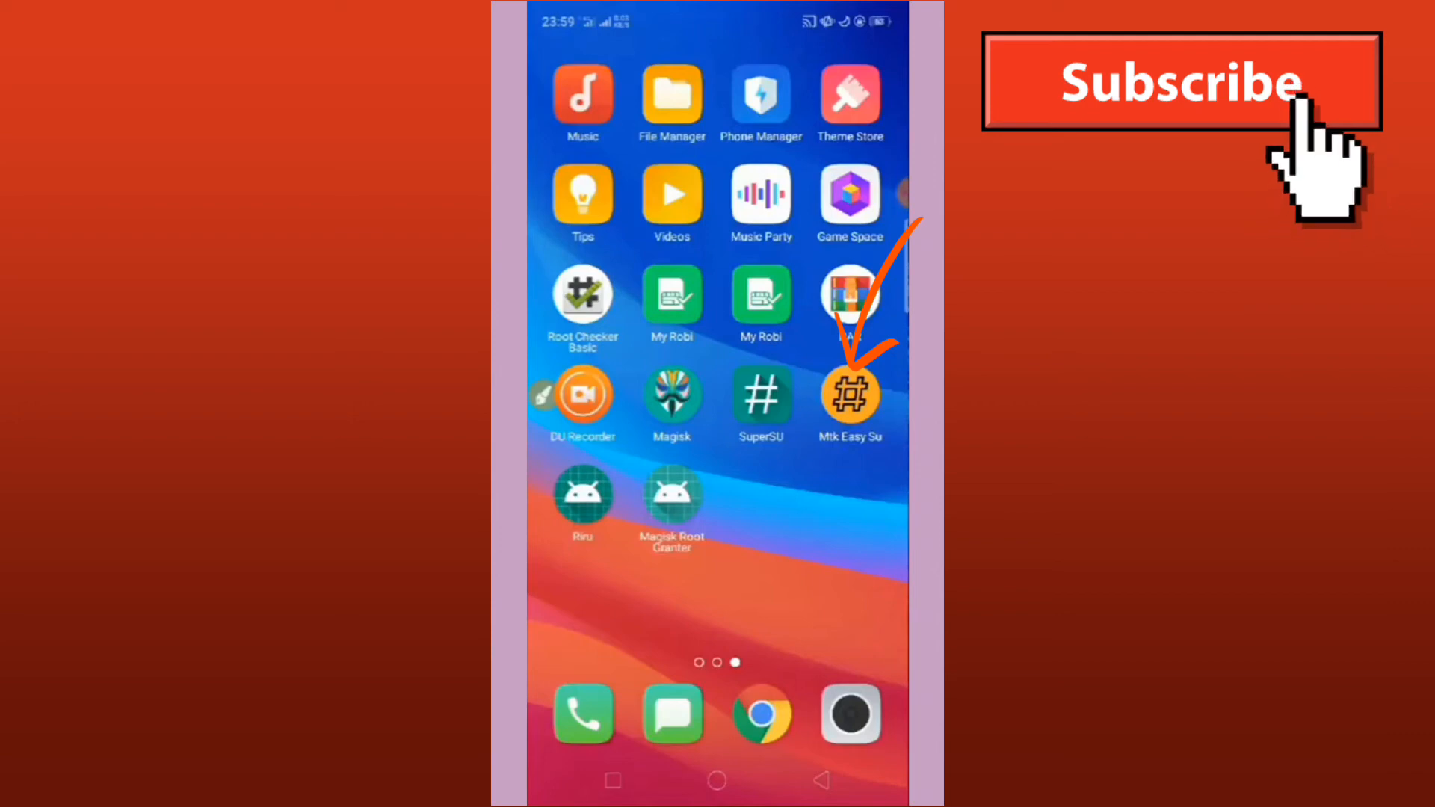
# Step: Run the Mtk Easy Su root exploit so the log shows credentials patched, then go home
pyautogui.click(849, 394)
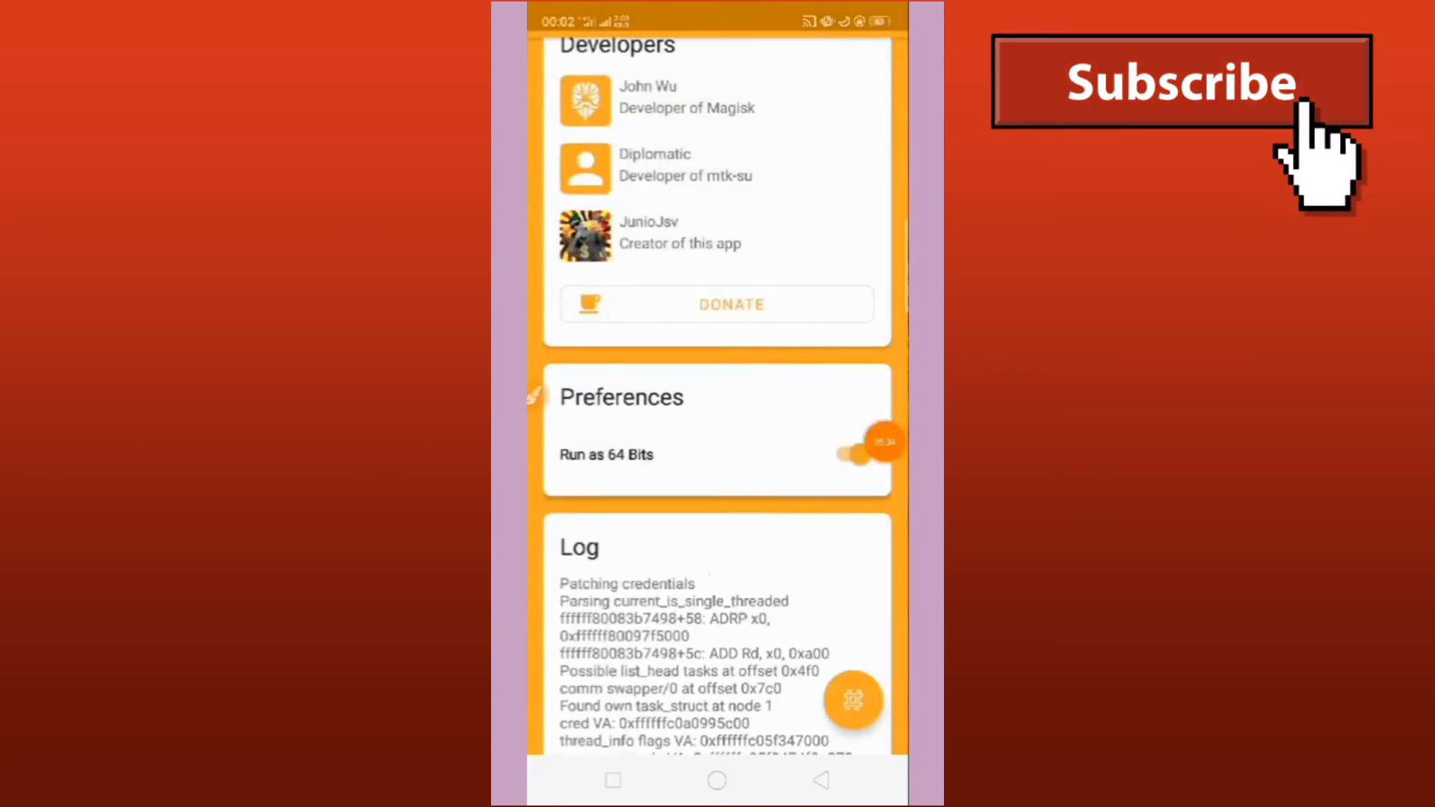
pyautogui.click(716, 780)
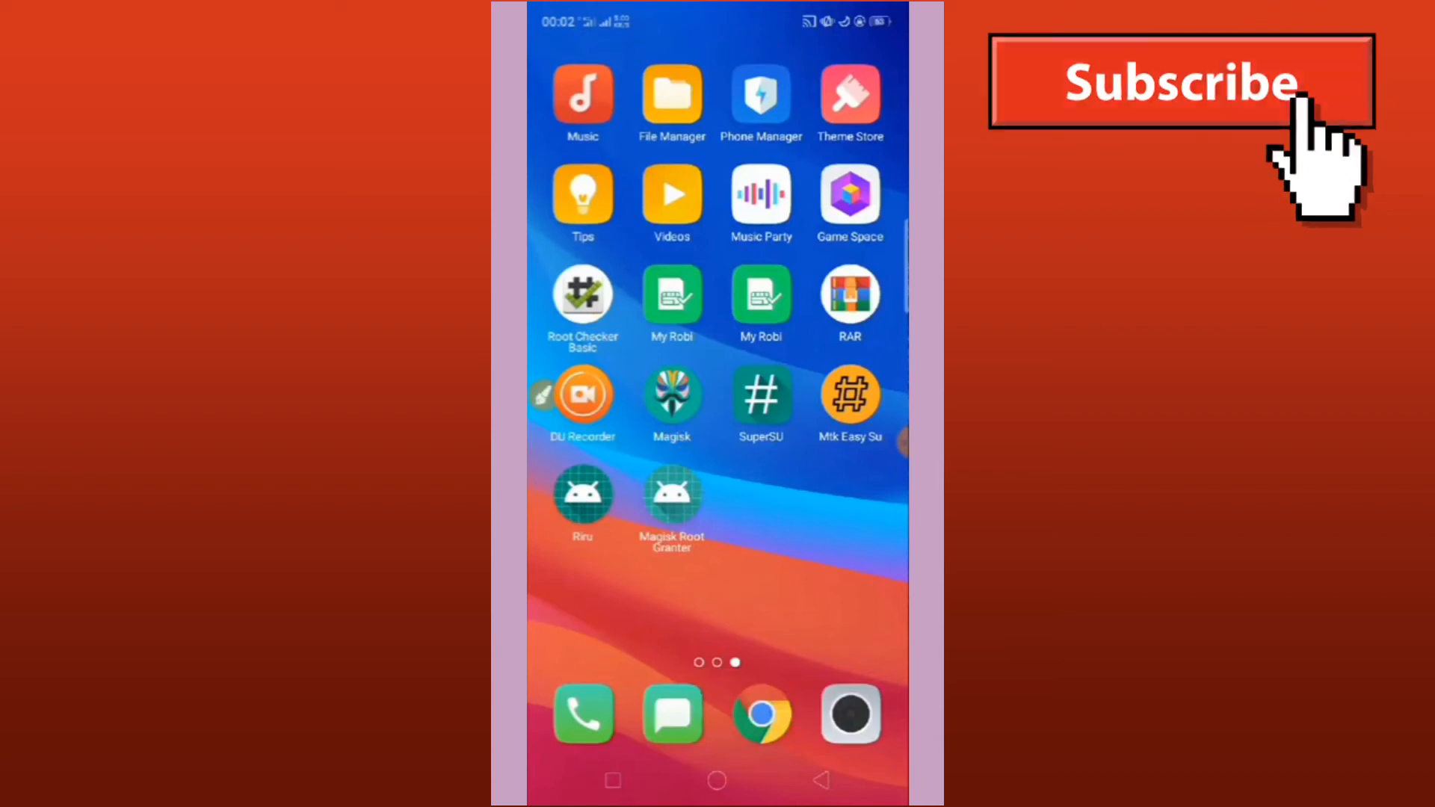
# Step: Verify root in Root Checker Basic and grant it Superuser access forever
pyautogui.click(583, 293)
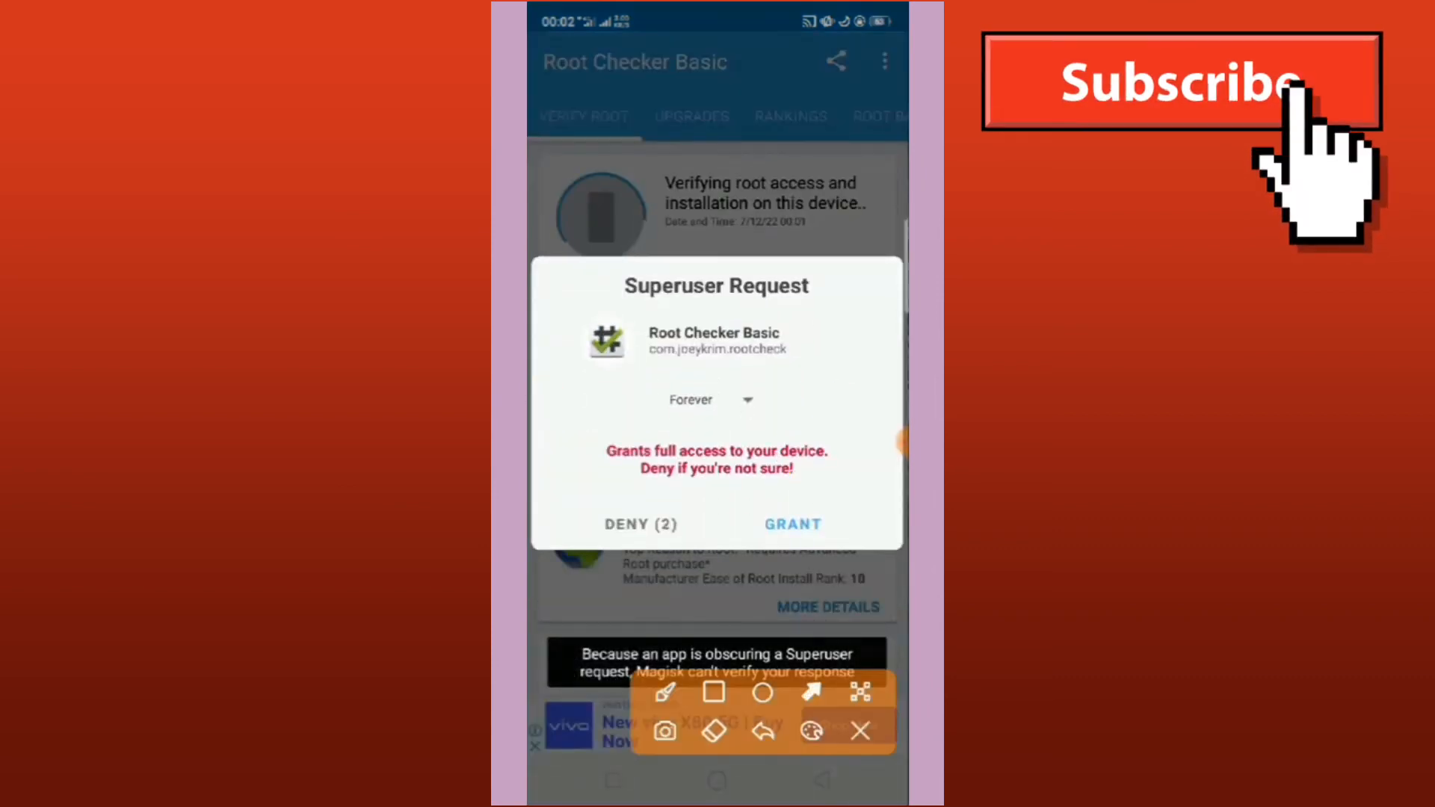
pyautogui.click(642, 523)
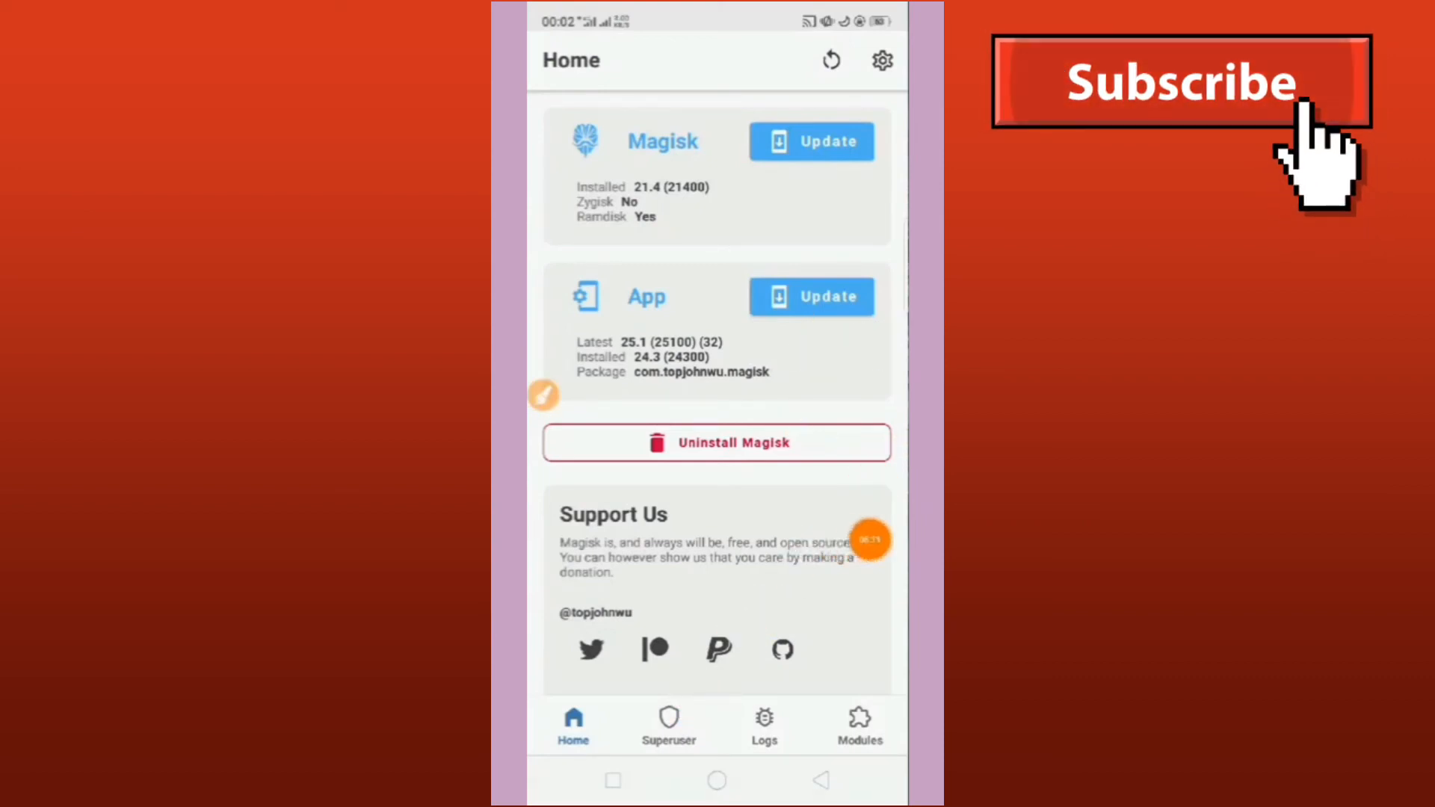
# Step: Launch Riru and grant its Superuser request, leaving it listed alongside Root Checker Basic in Magisk
pyautogui.click(668, 724)
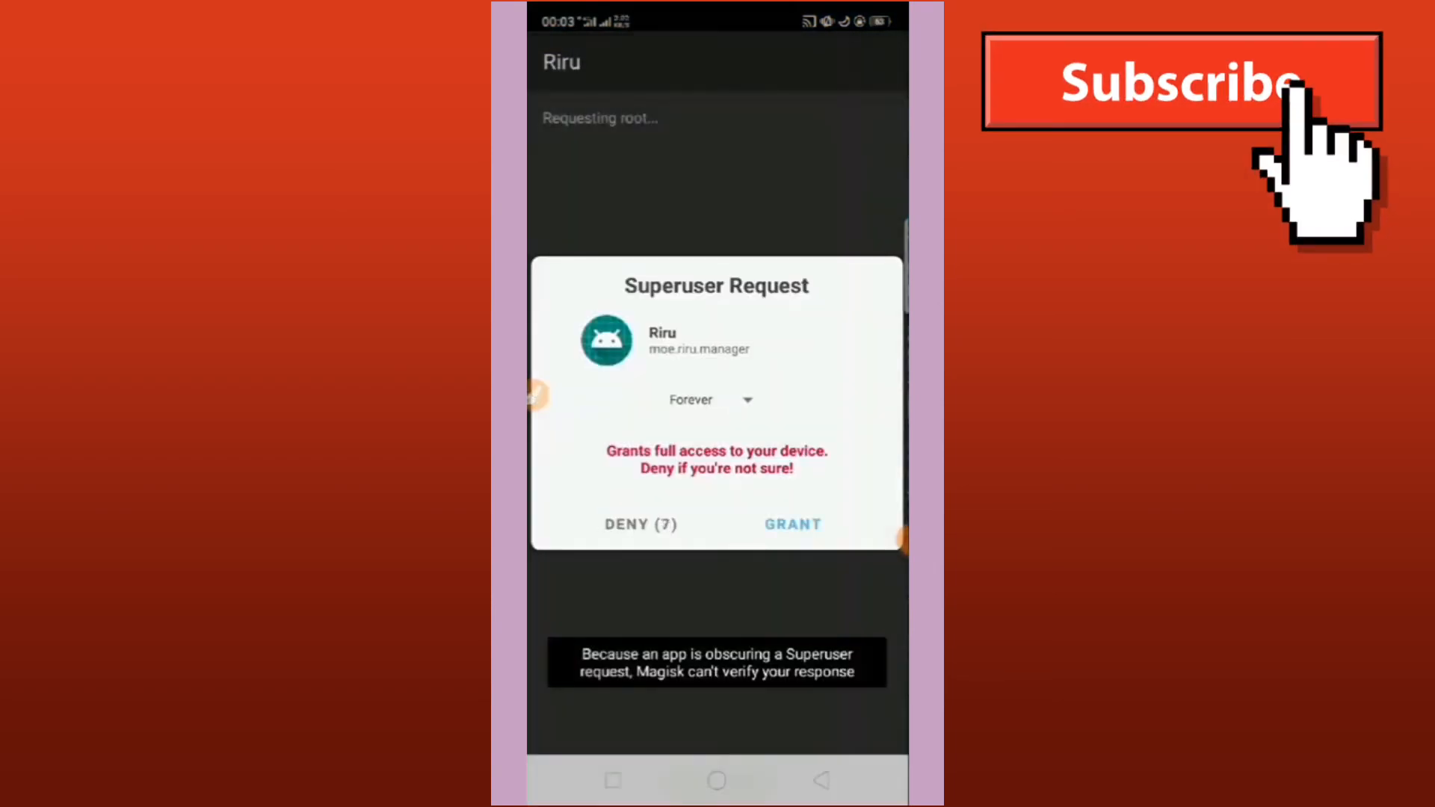
pyautogui.click(792, 525)
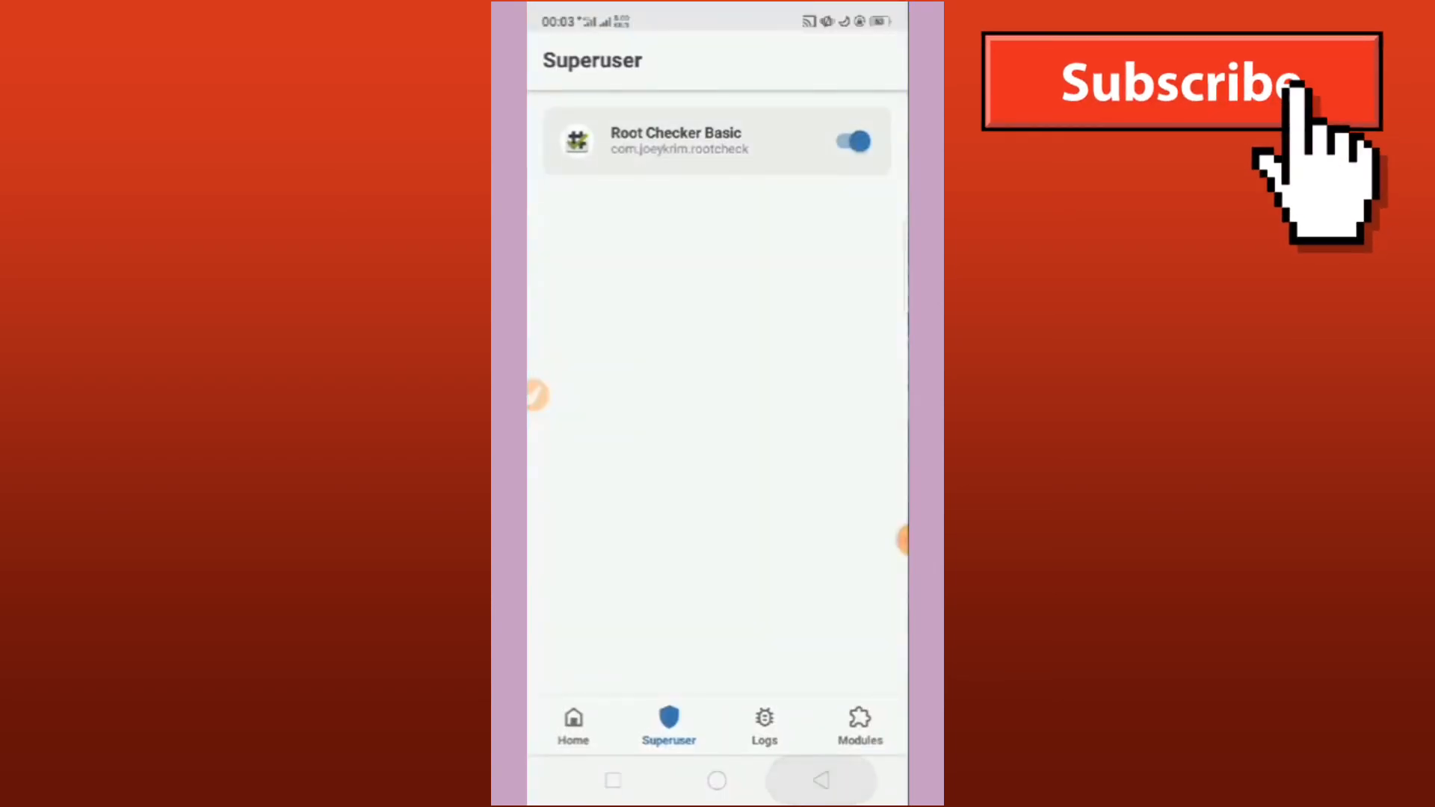